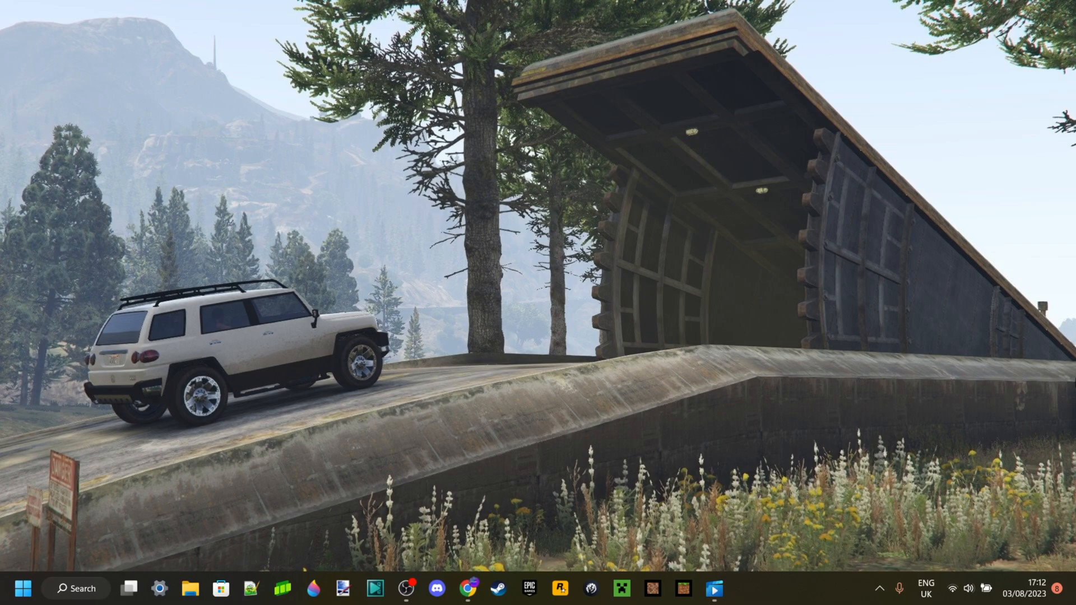
Play the Project 418 clip briefly in Media Player and pause it.
left_click(714, 588)
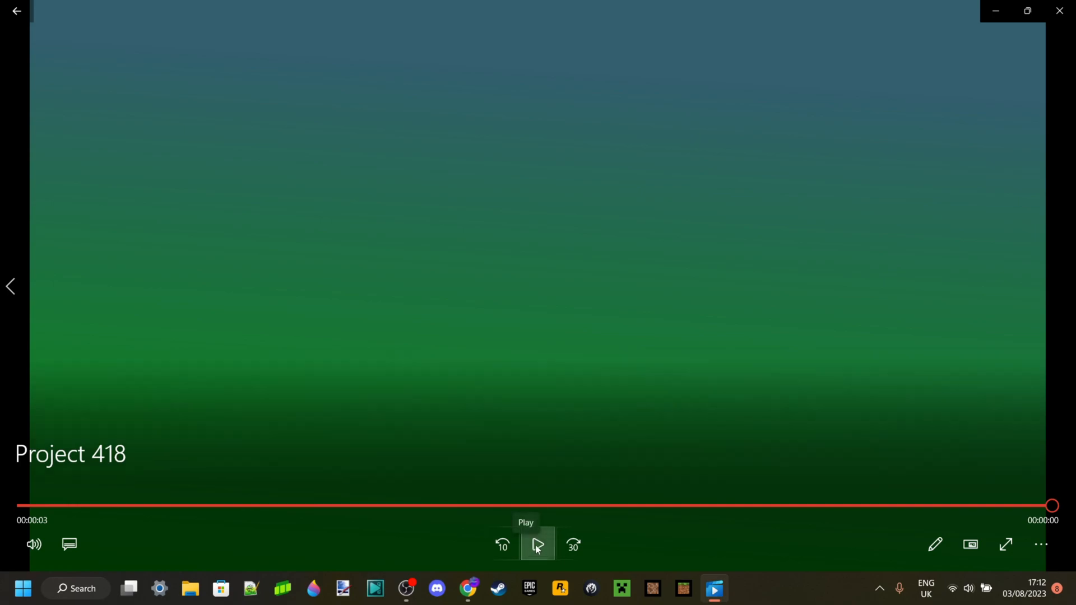
left_click(537, 545)
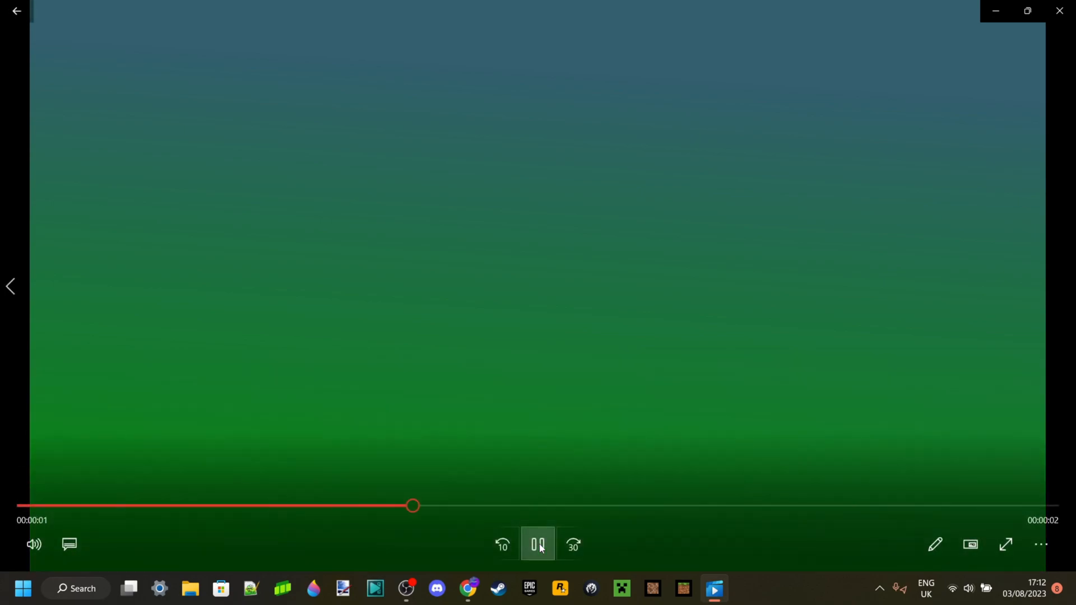
left_click(537, 545)
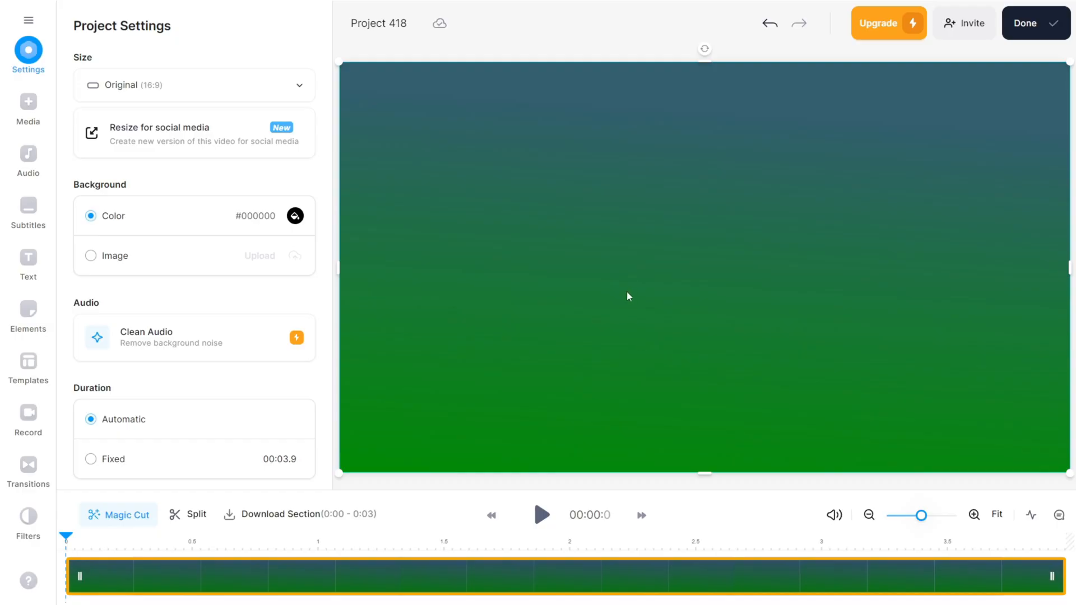
mouse_move(444, 214)
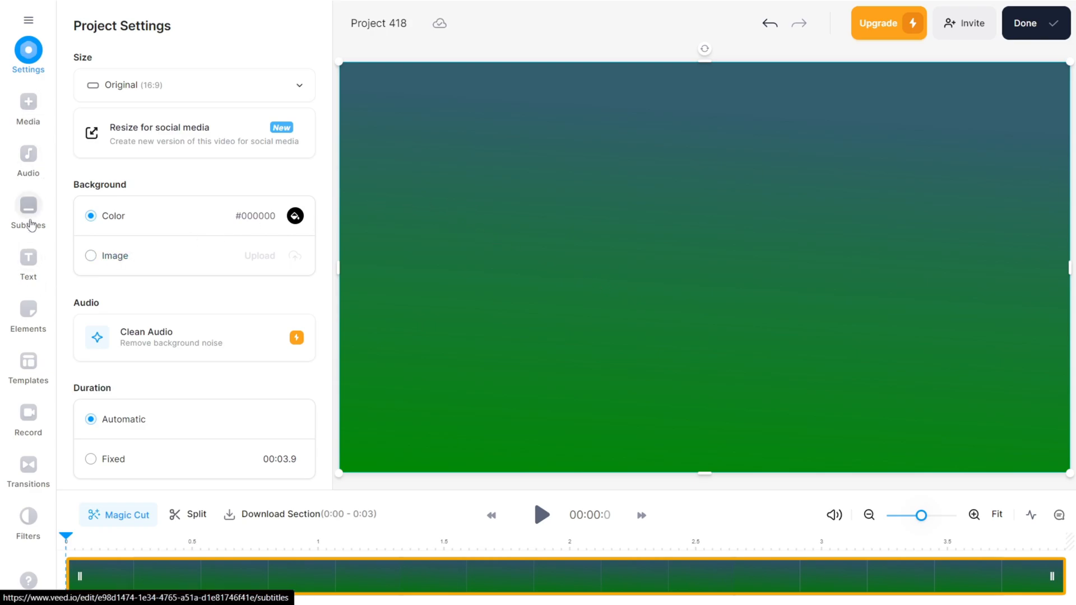
Auto-transcribe the clip's audio into the subtitle line "Hello? This is it's me. 64.".
left_click(29, 209)
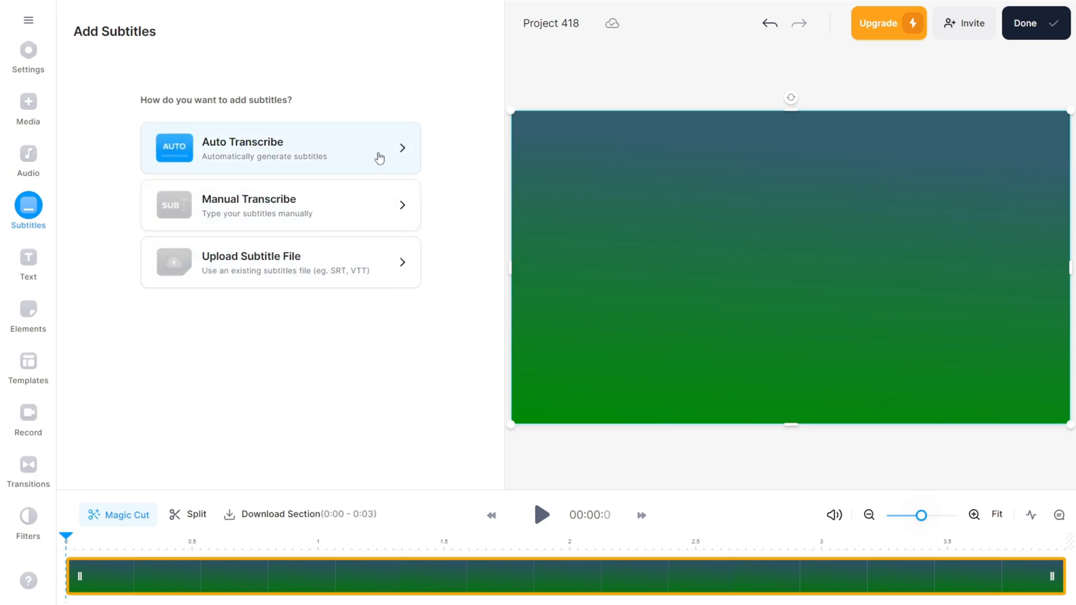
left_click(280, 148)
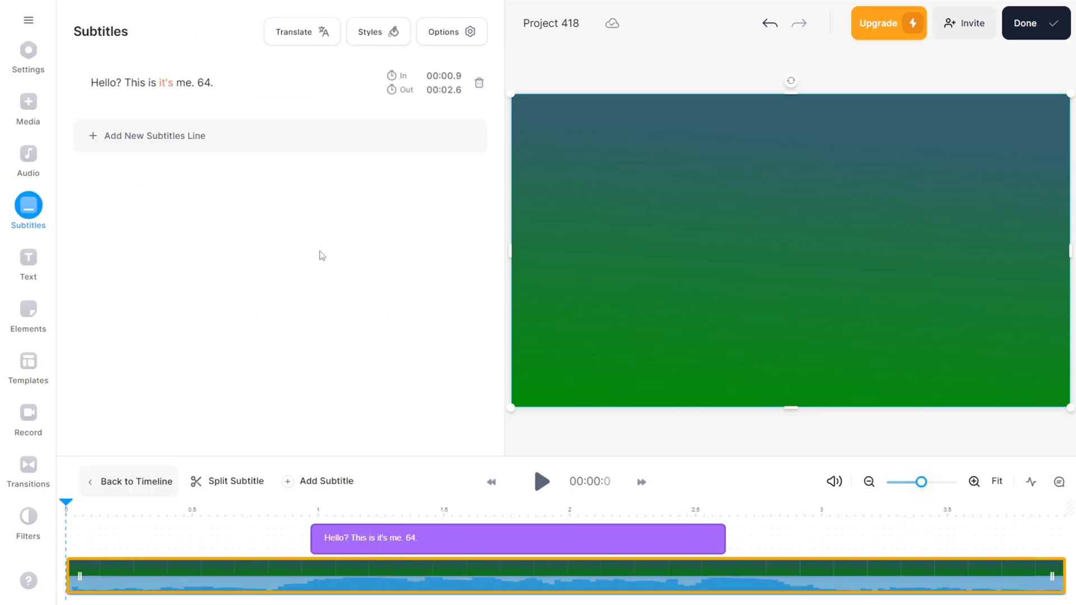
mouse_move(337, 318)
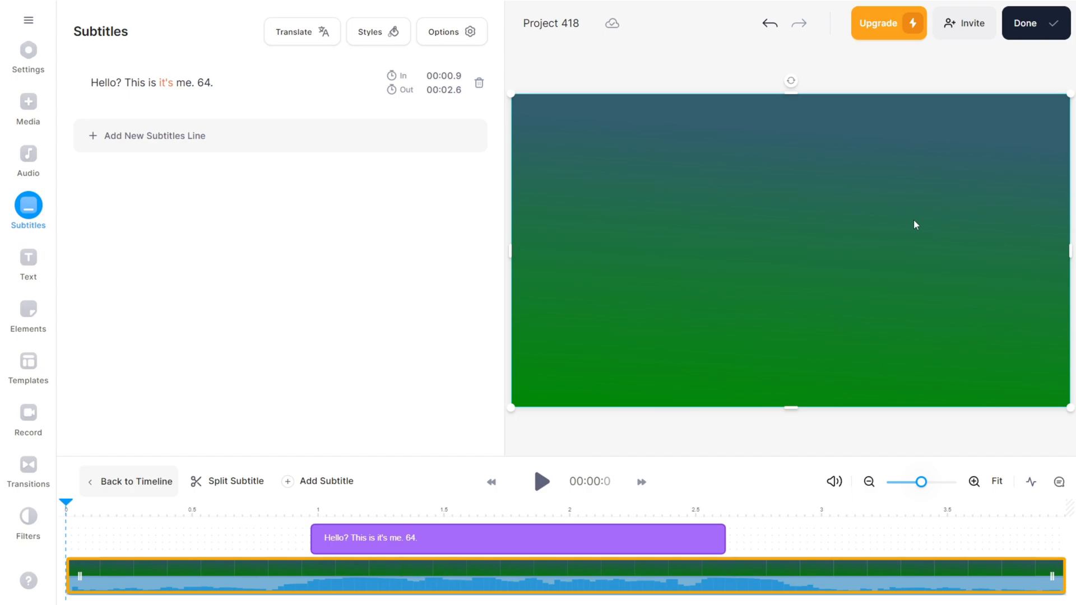
mouse_move(432, 223)
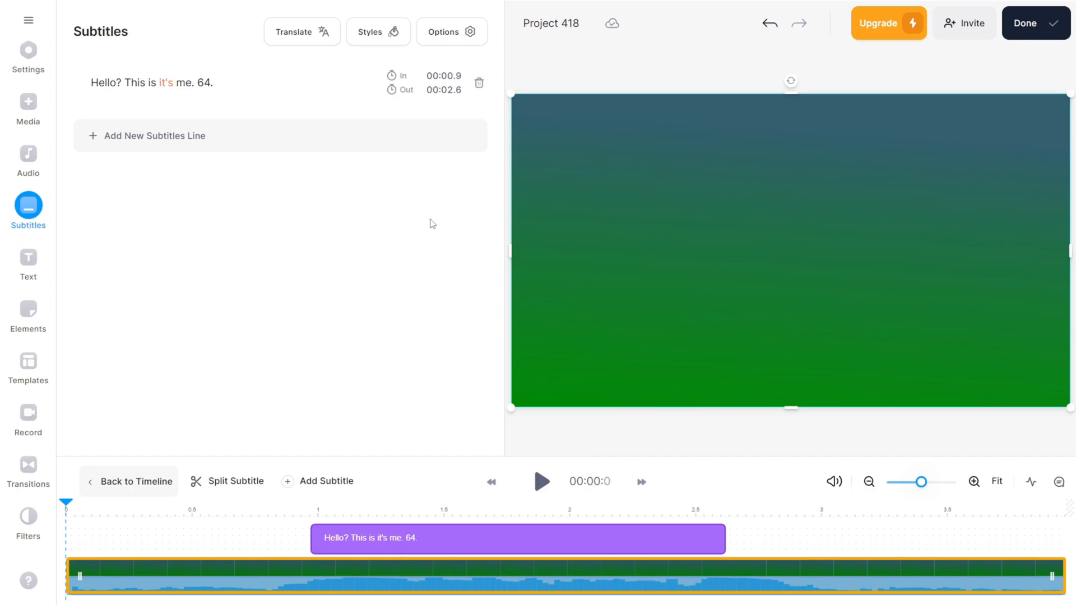
mouse_move(414, 235)
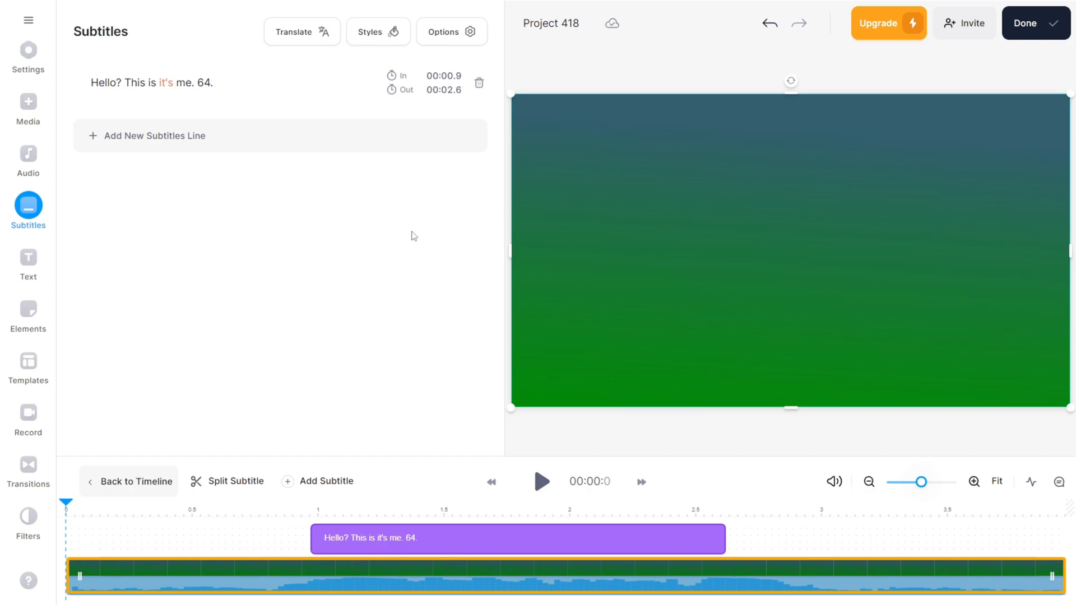
mouse_move(894, 226)
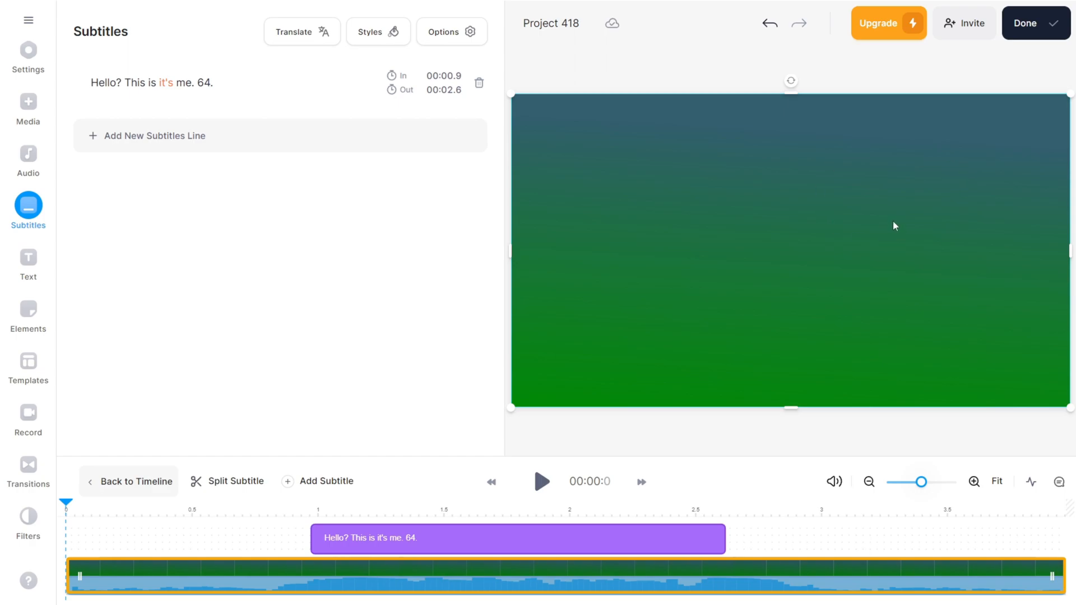
mouse_move(438, 280)
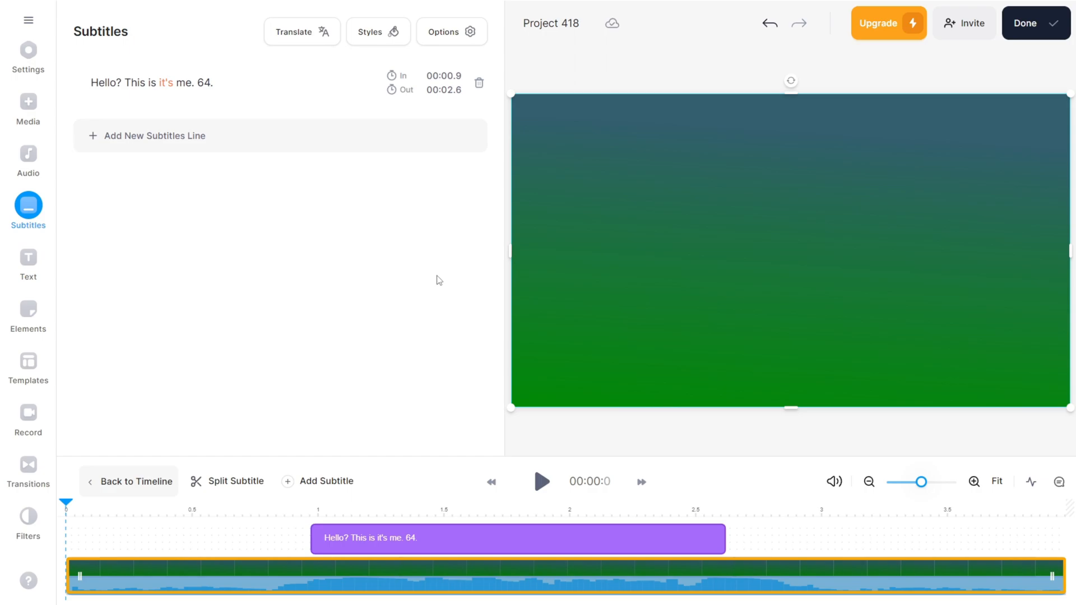
Preview the burned-in subtitle during playback, then mark the project Done for export.
left_click(541, 482)
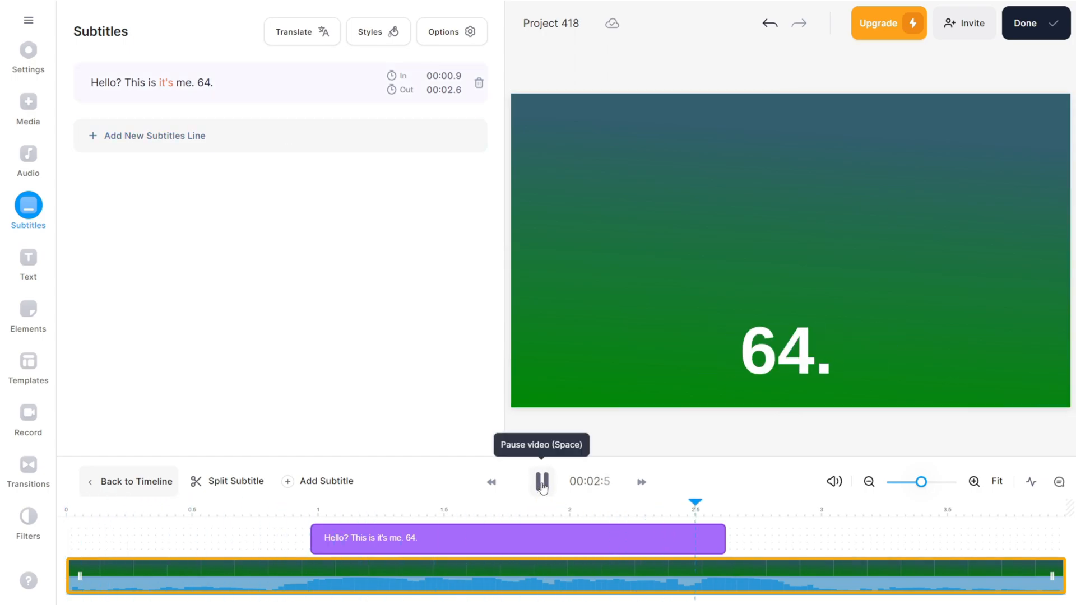
left_click(541, 482)
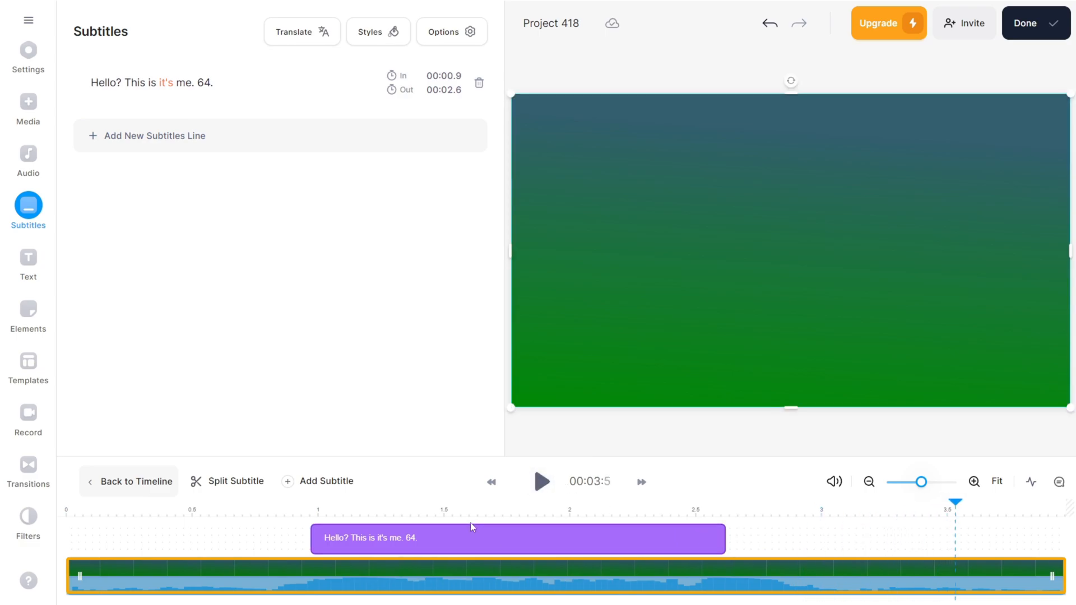
mouse_move(412, 371)
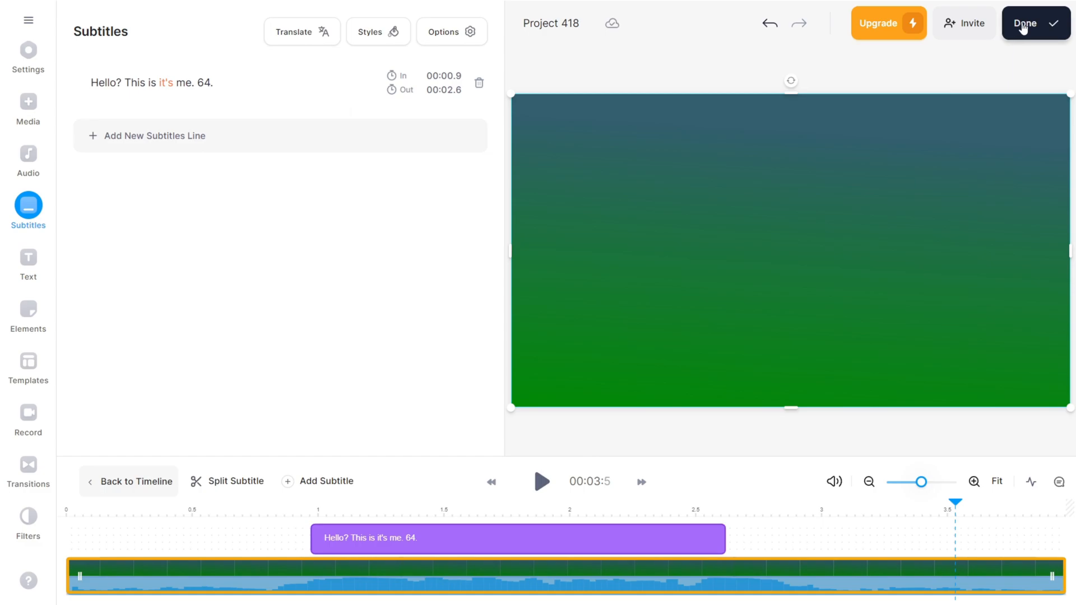
left_click(1026, 22)
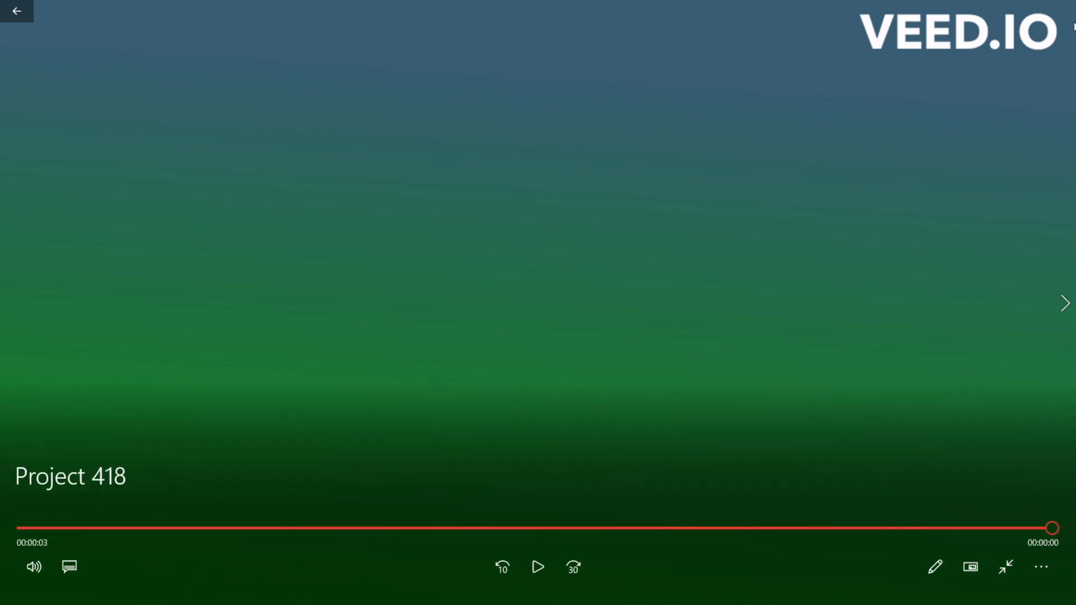
mouse_move(958, 71)
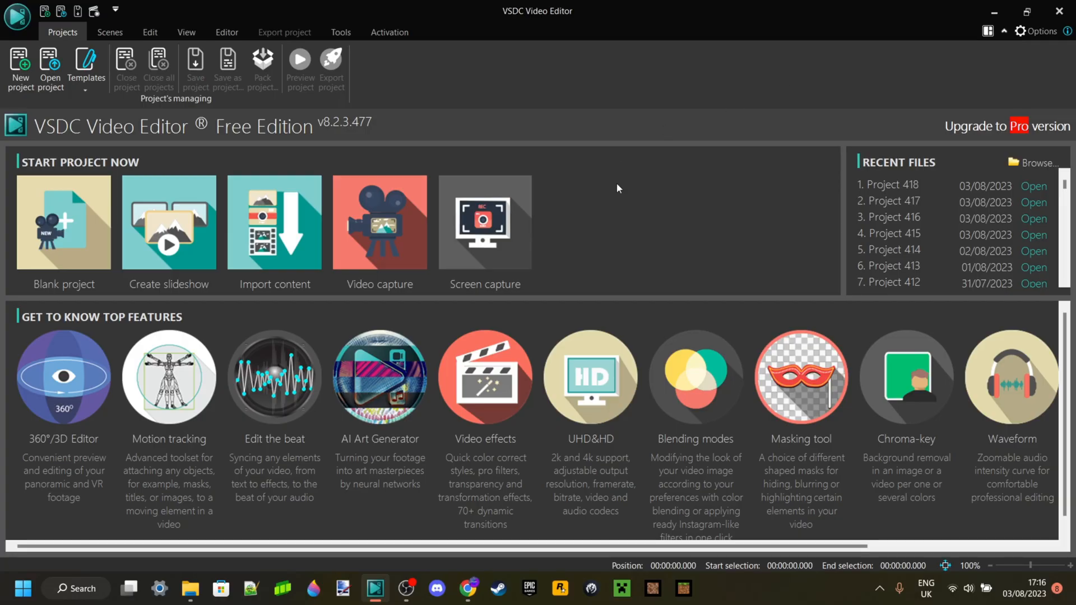
mouse_move(620, 191)
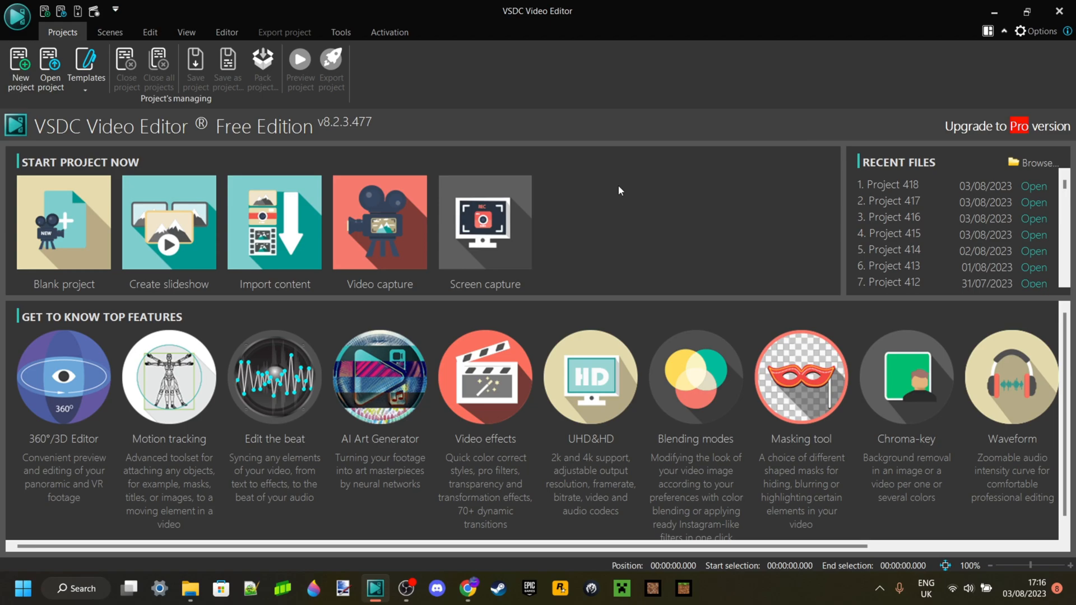
mouse_move(296, 231)
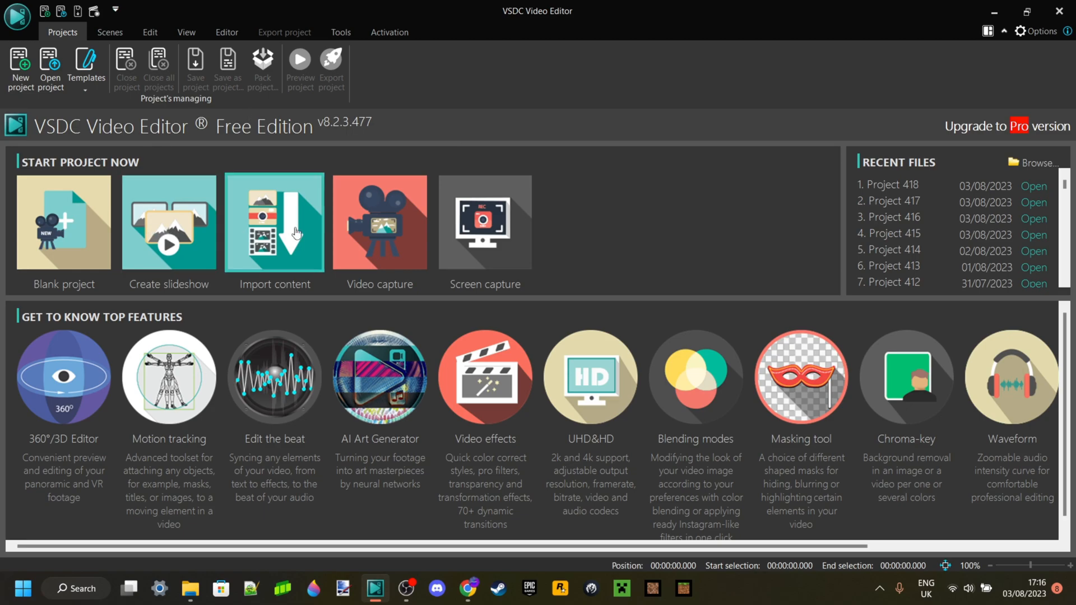
Start Project 419 from imported content with a custom 6000 px project width.
left_click(64, 223)
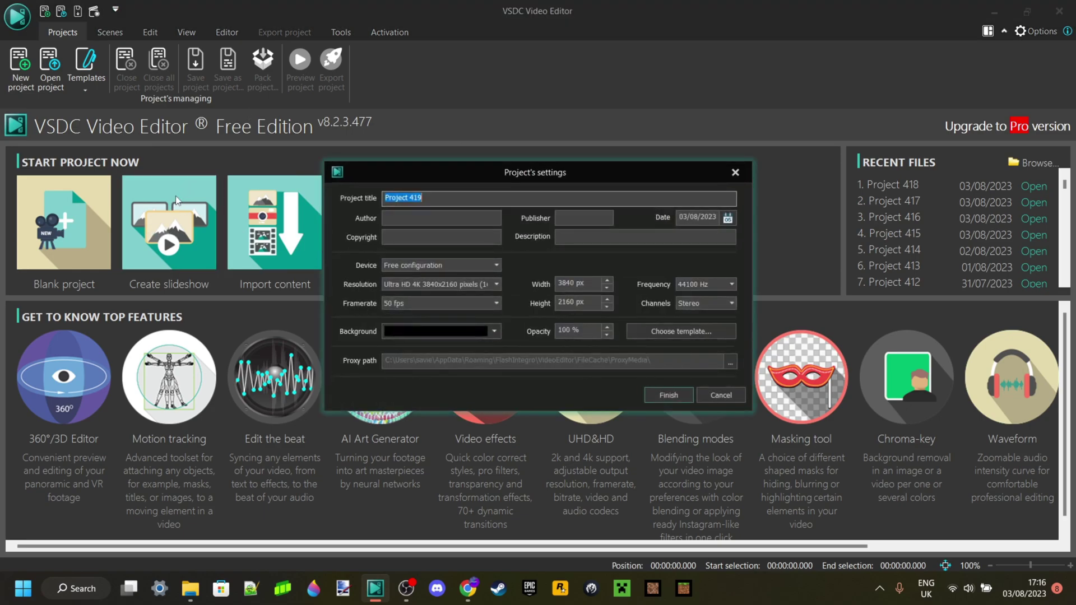
mouse_move(489, 190)
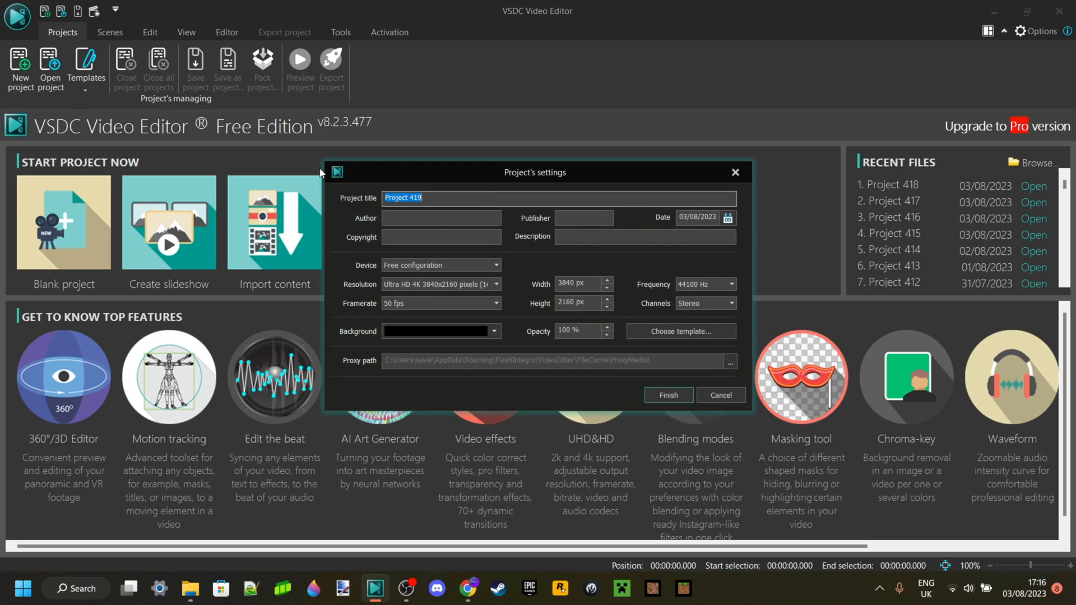
mouse_move(430, 186)
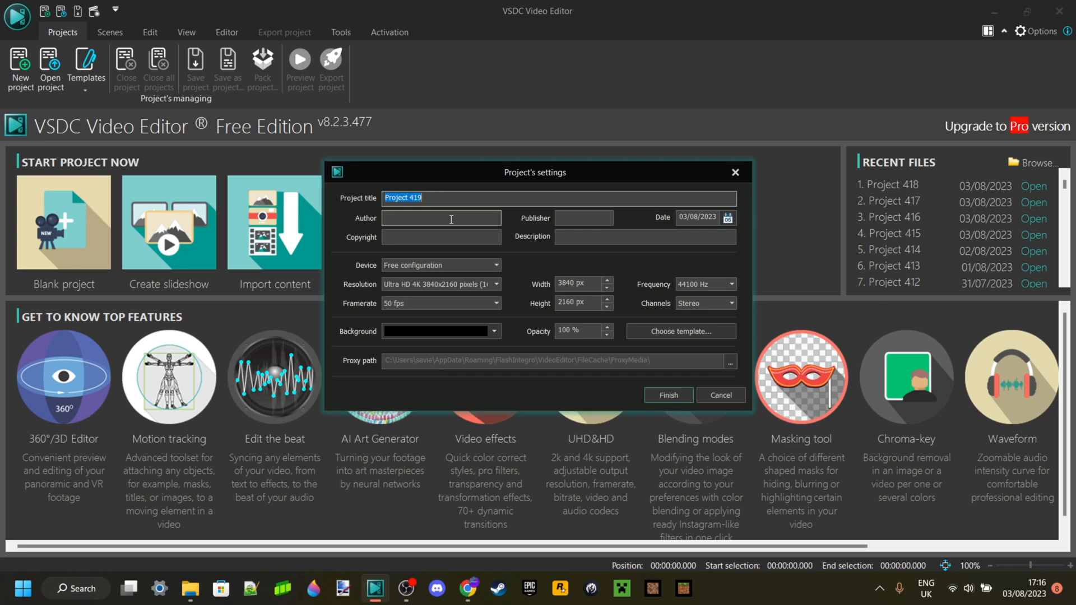
mouse_move(617, 378)
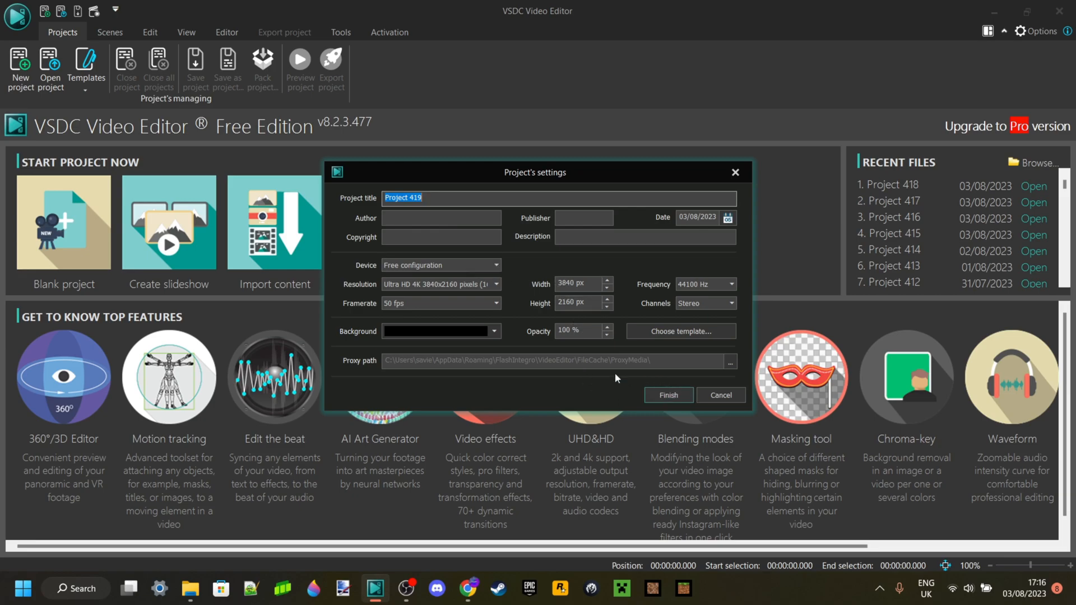
left_click(576, 285)
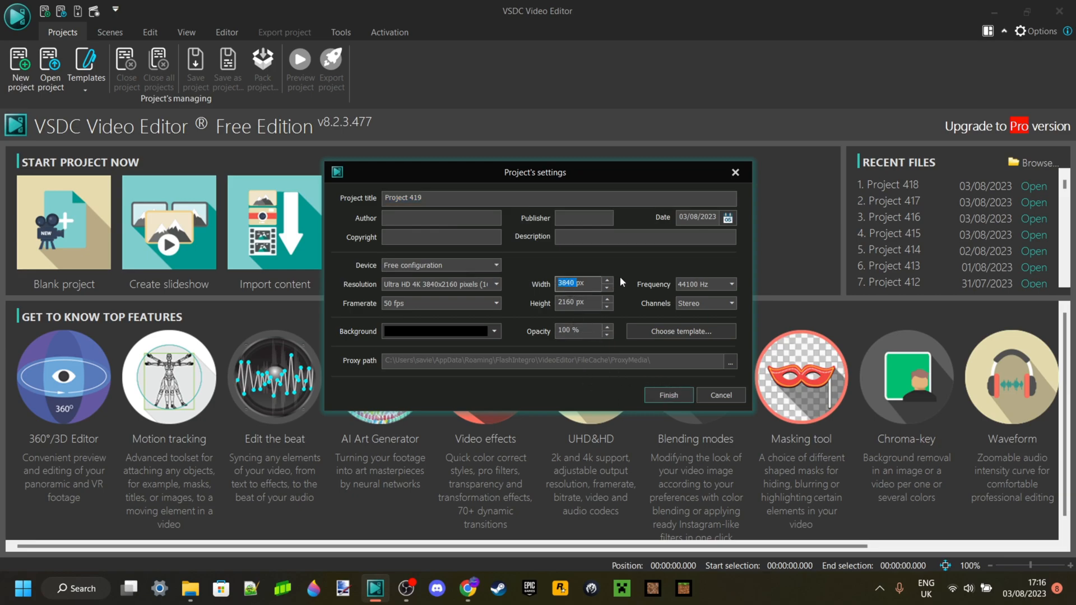
type("6000px")
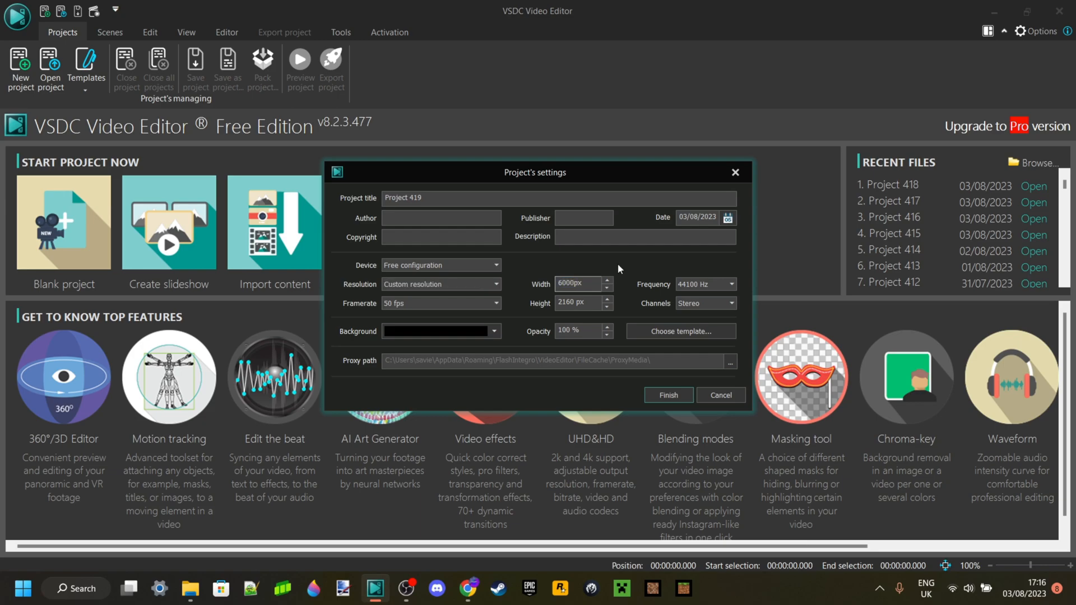
left_click(667, 394)
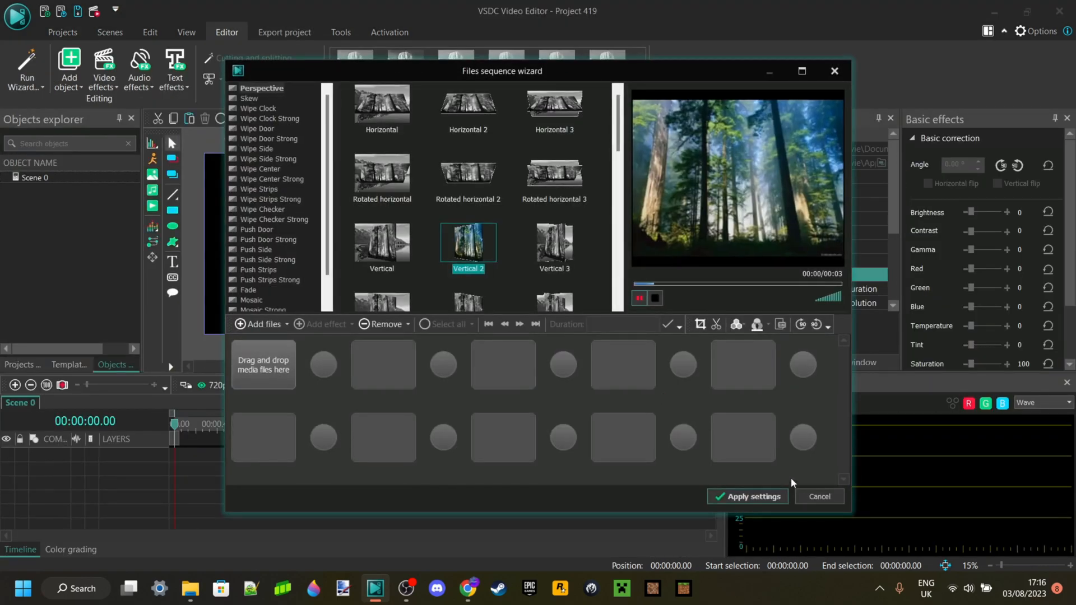
Dismiss the import wizard and play the 3840x2160 Project 418 clip in the preview.
left_click(819, 496)
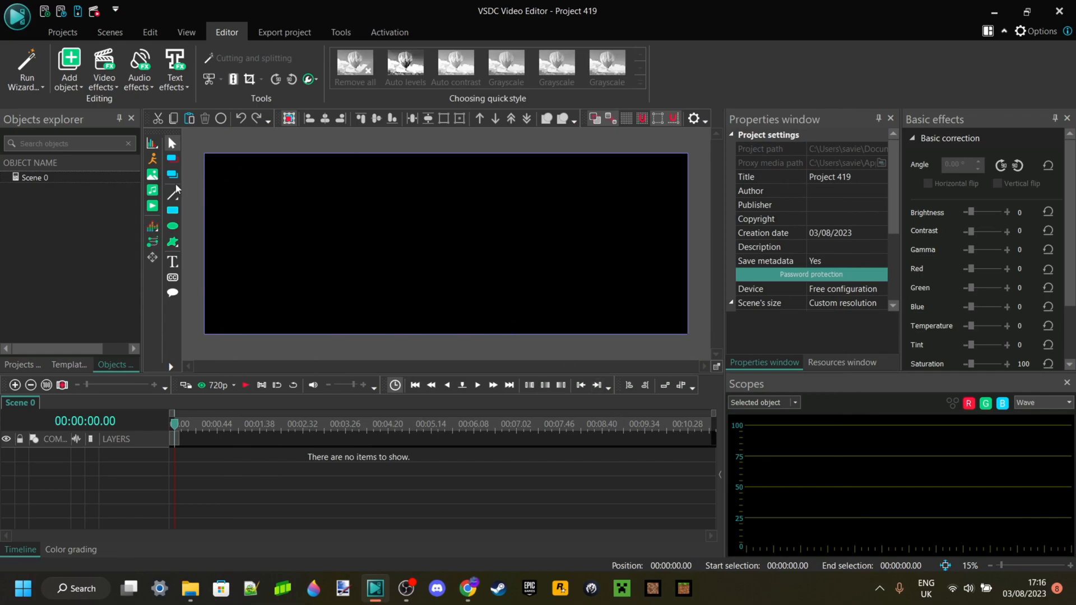
mouse_move(153, 208)
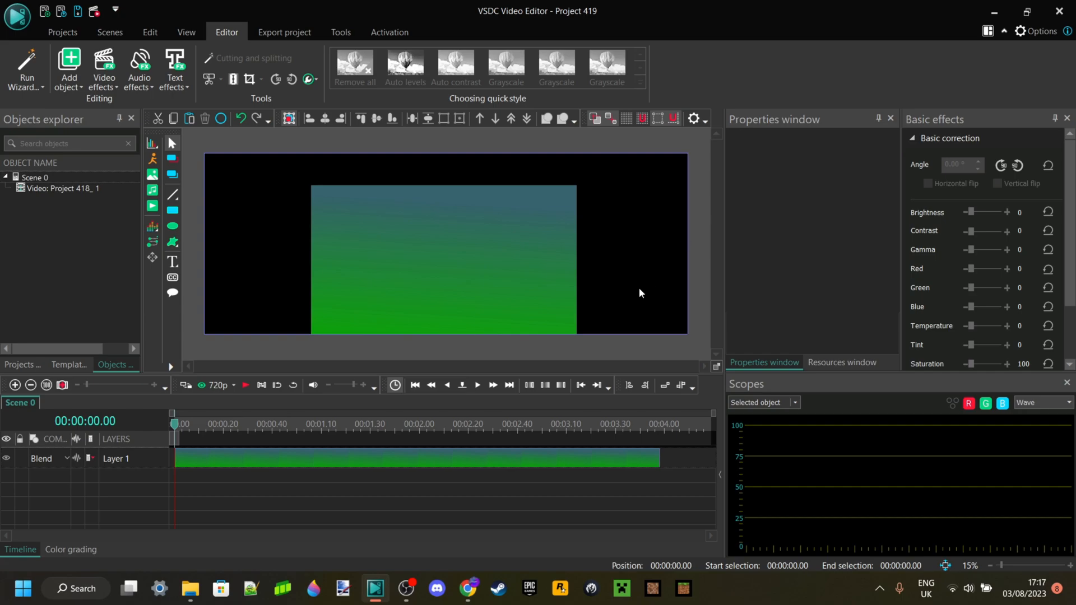
mouse_move(260, 182)
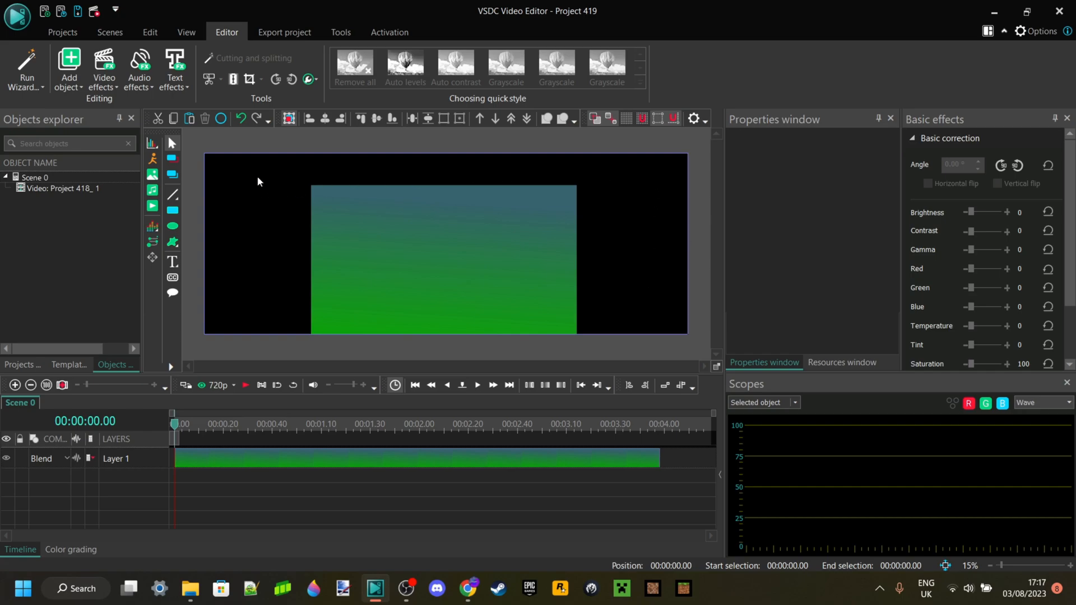
mouse_move(645, 208)
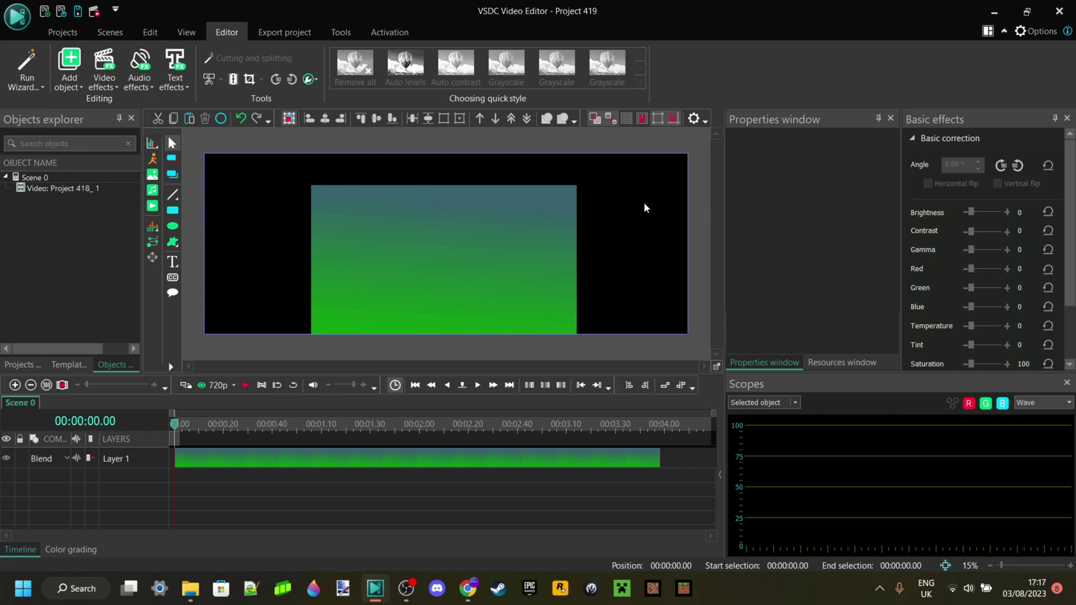
mouse_move(636, 219)
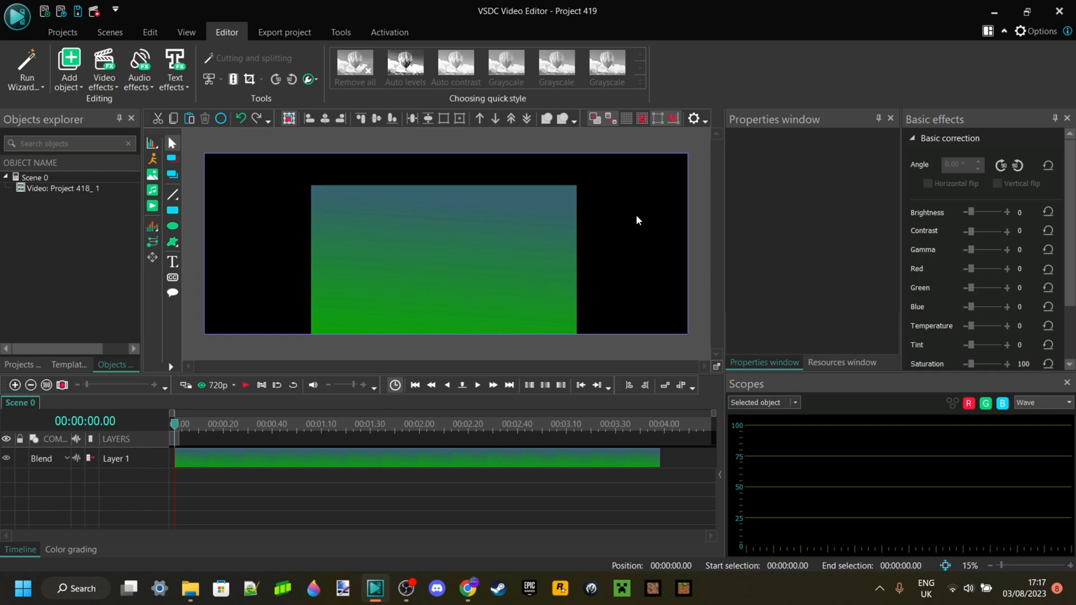
mouse_move(495, 463)
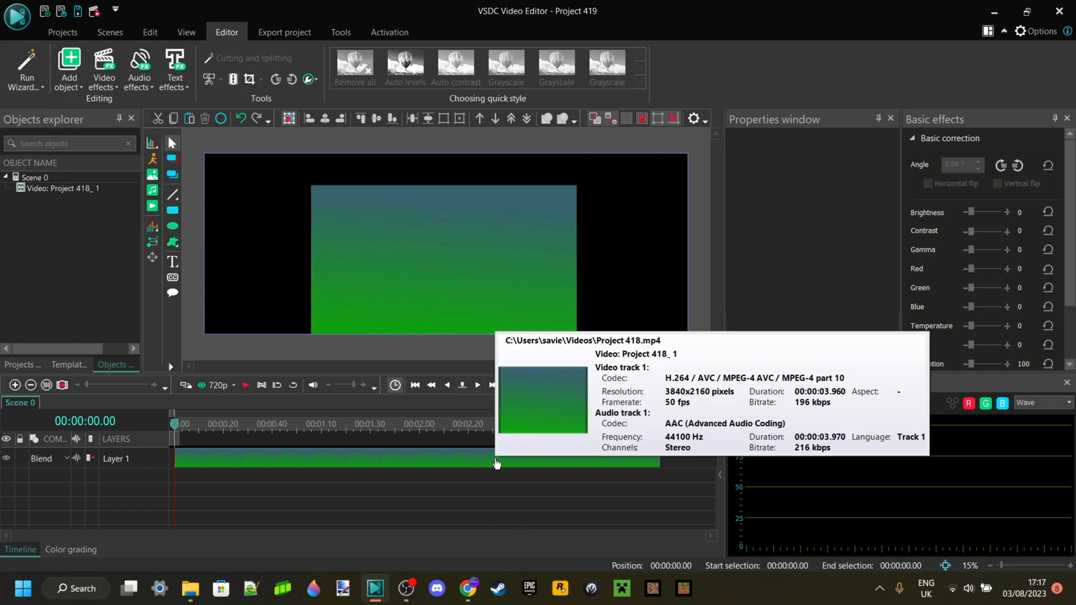
left_click(477, 385)
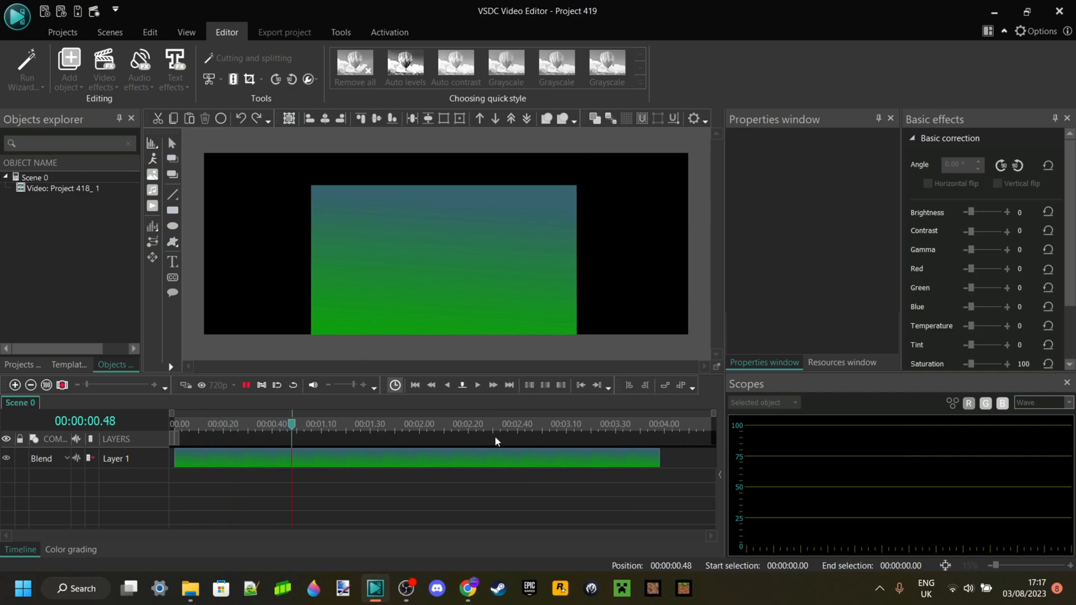
left_click(537, 432)
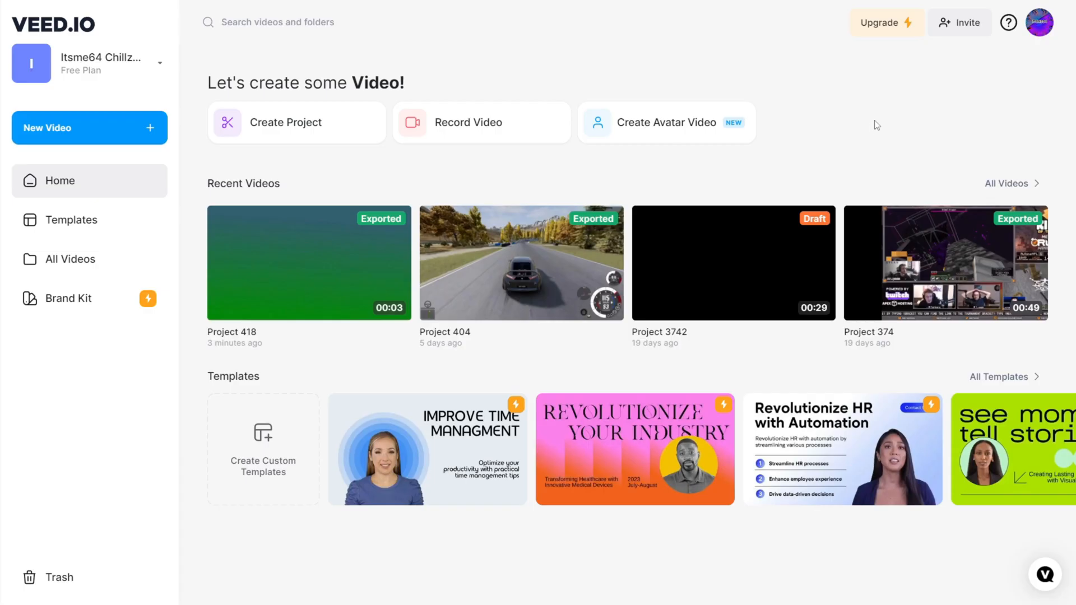
mouse_move(867, 127)
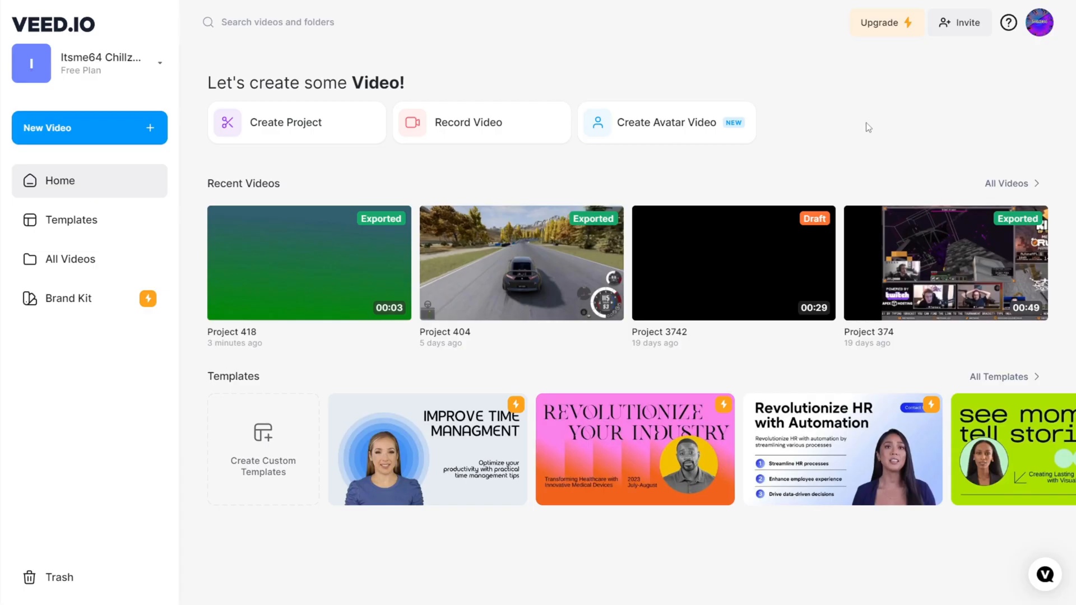
mouse_move(863, 127)
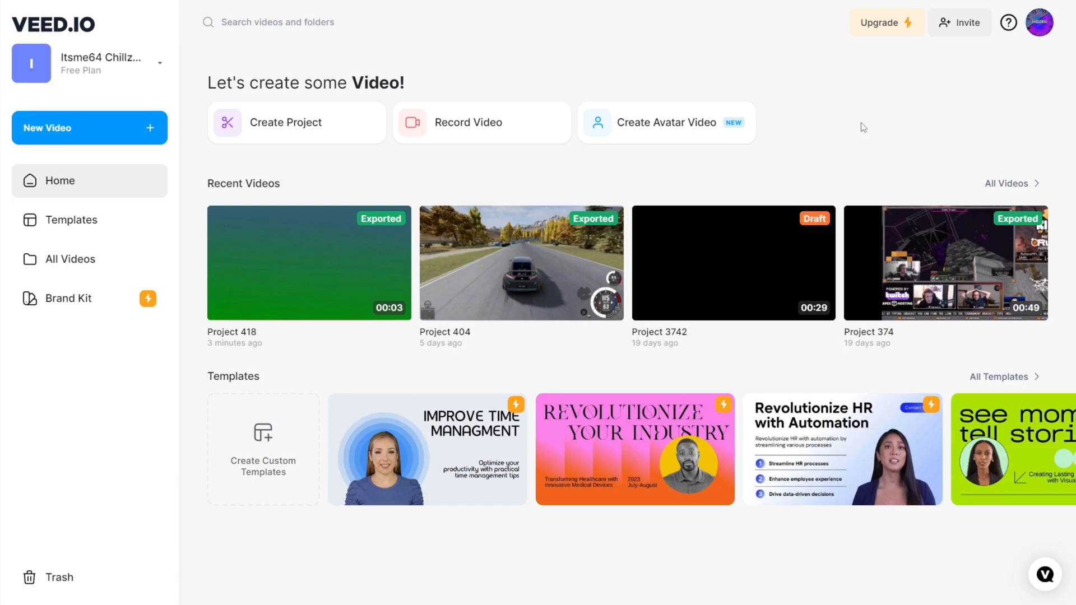
mouse_move(128, 71)
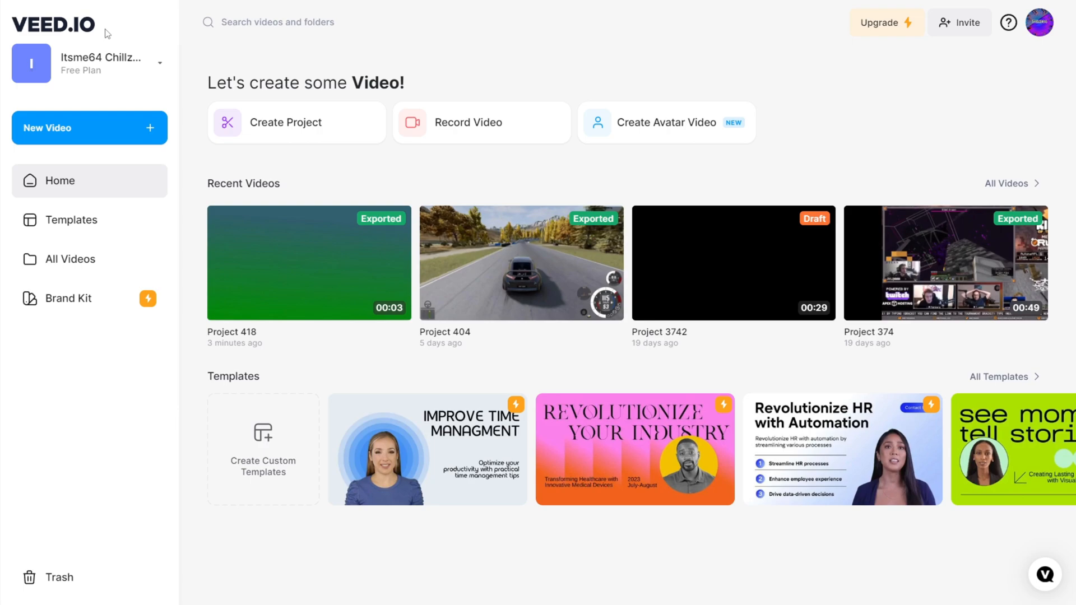
left_click(90, 128)
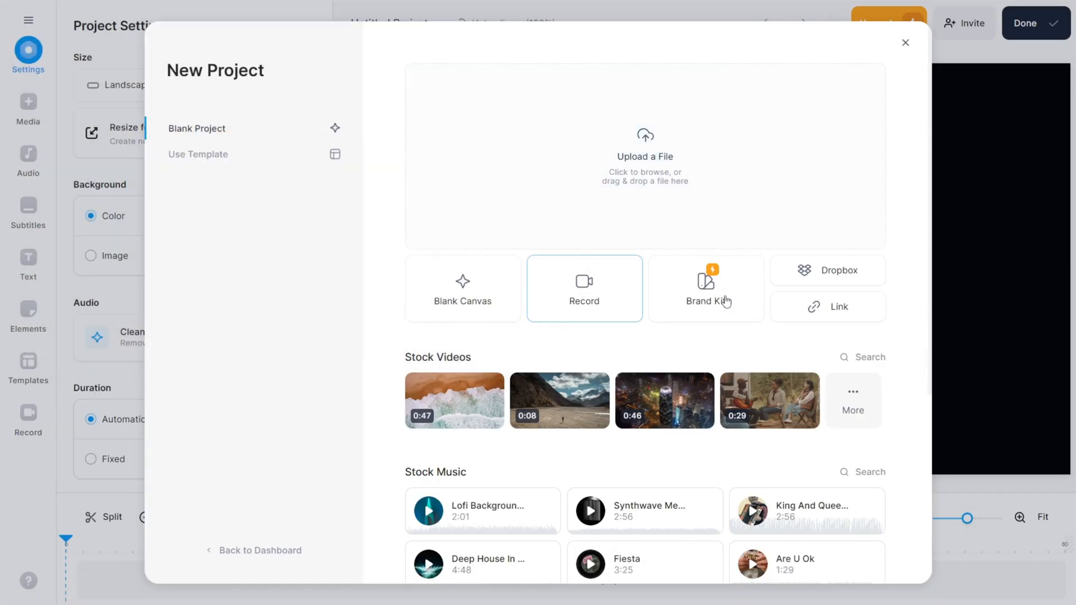
Upload the exported wide clip into Project 419 and bring up automatic subtitle generation.
left_click(905, 42)
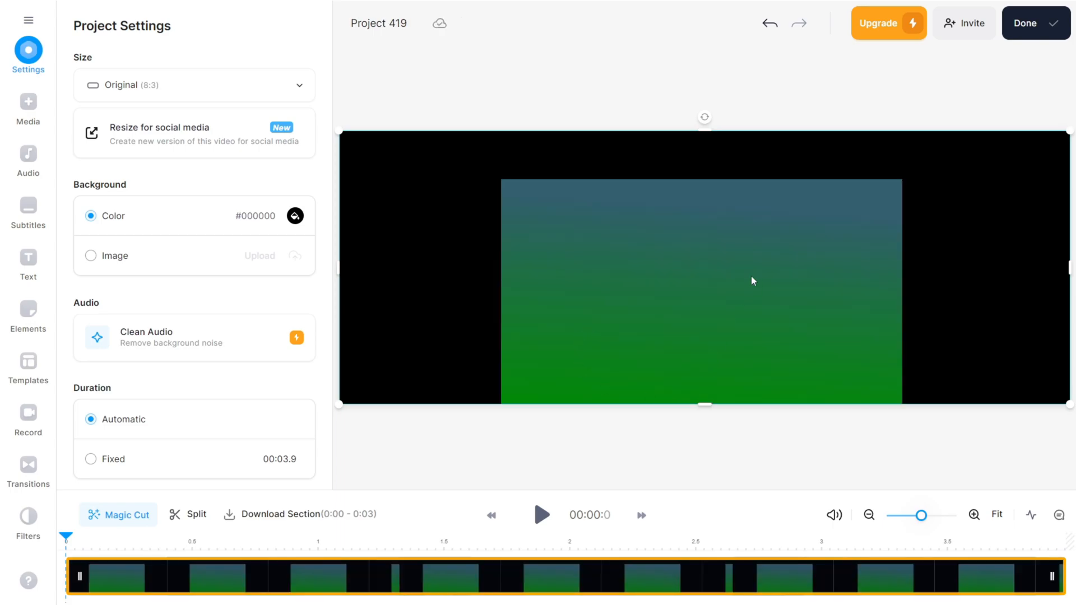
left_click(28, 206)
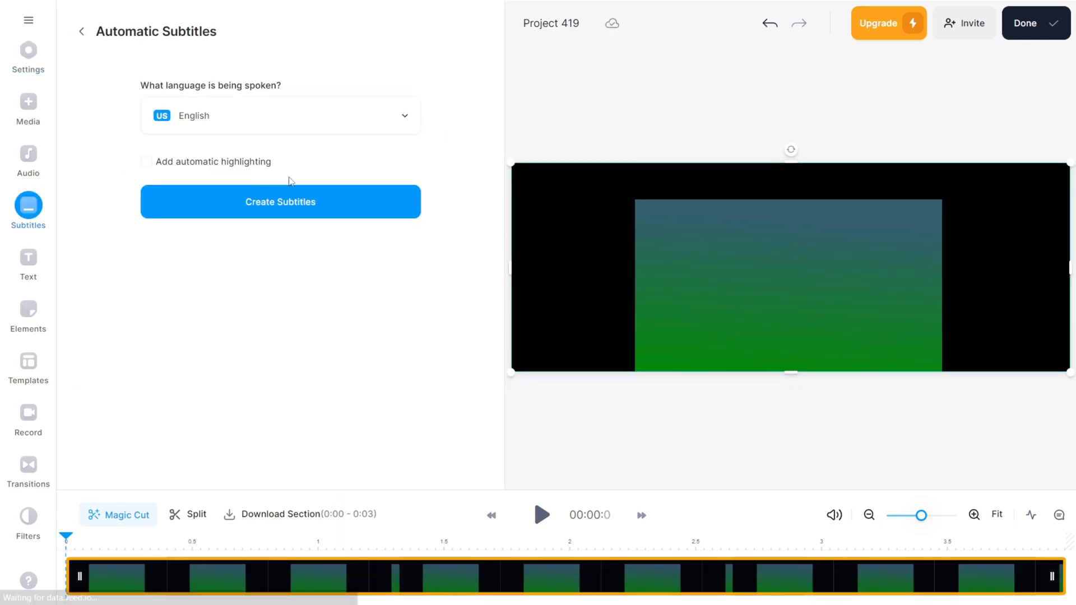
Generate English subtitles from the clip's speech.
left_click(280, 202)
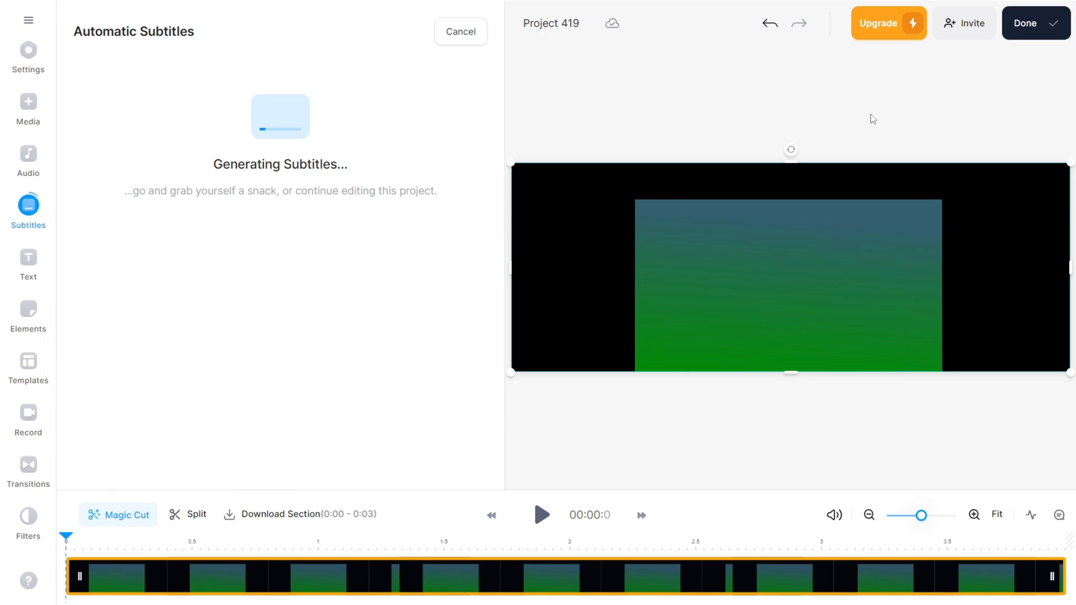
mouse_move(836, 142)
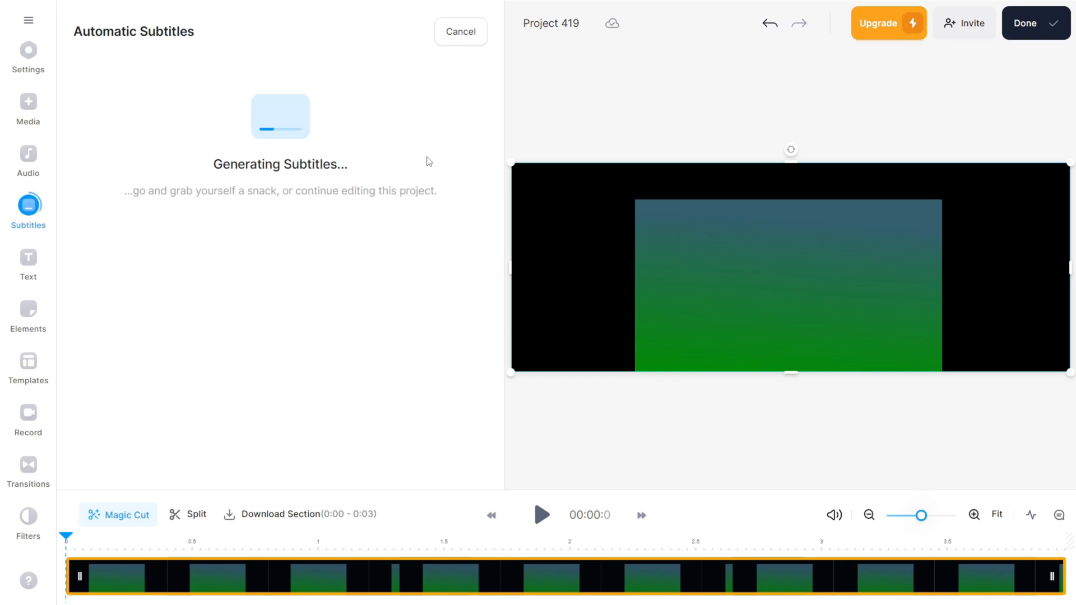
mouse_move(450, 145)
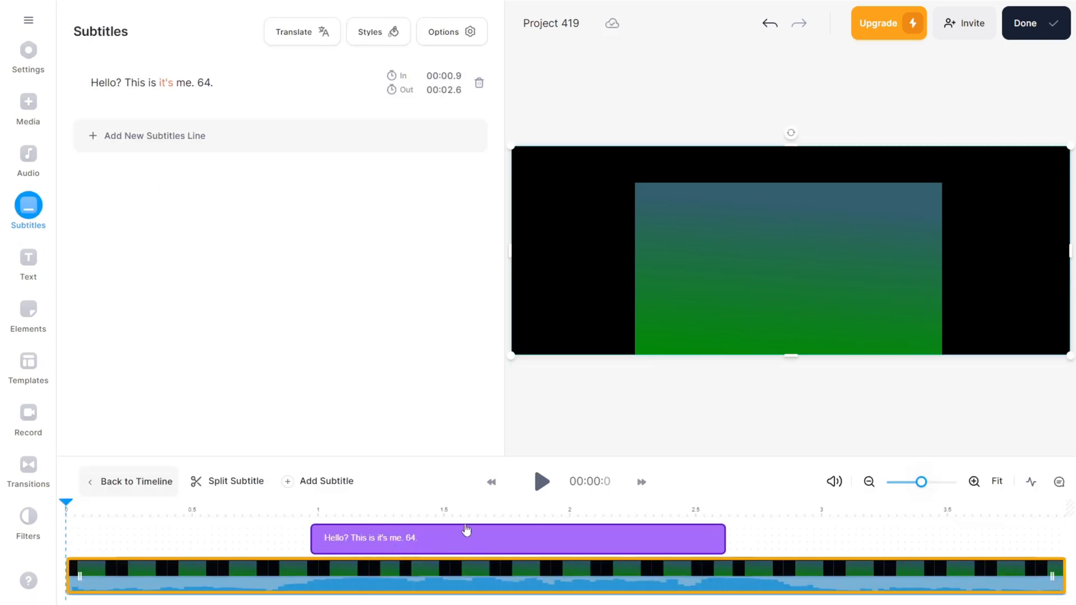
Jump the playhead to the subtitle start and deselect the "Hello?" text box in the preview.
left_click(541, 482)
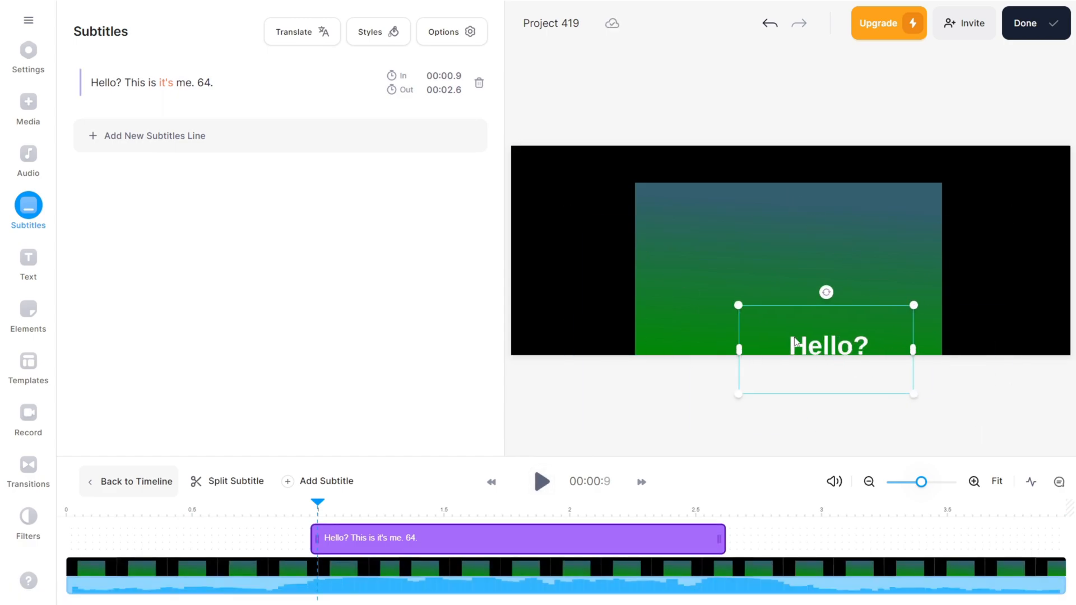
left_click(691, 415)
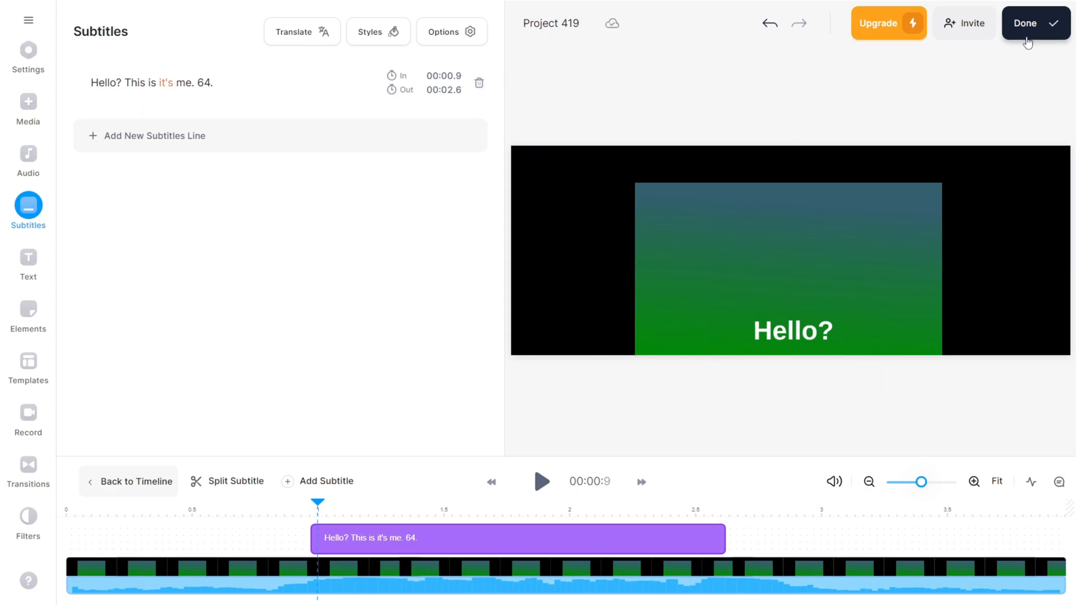
Export the subtitled Project 419 and download the free watermarked 720p MP4.
left_click(1035, 23)
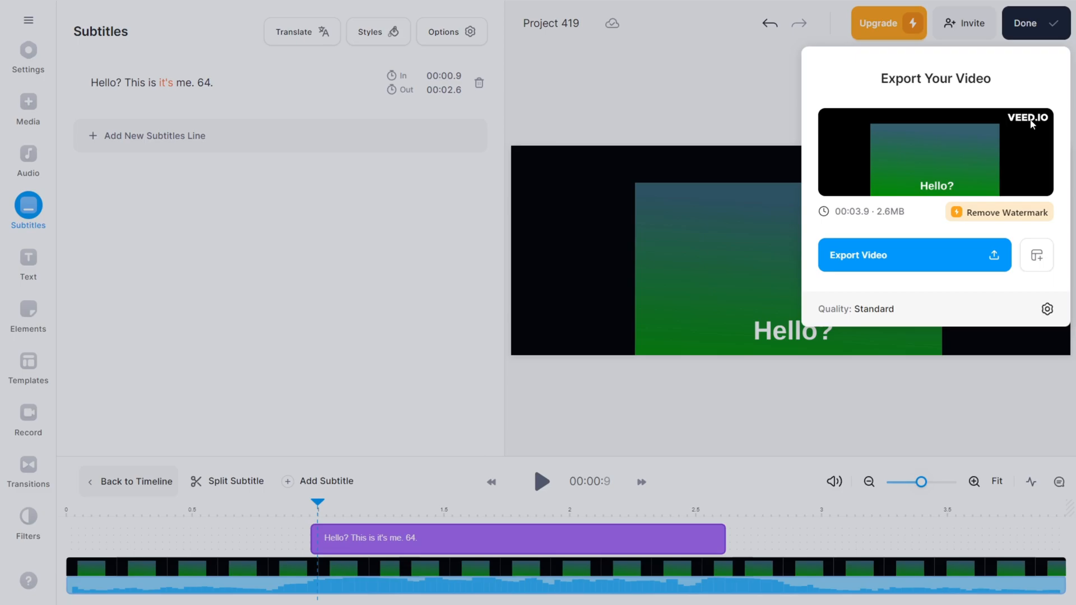
left_click(914, 255)
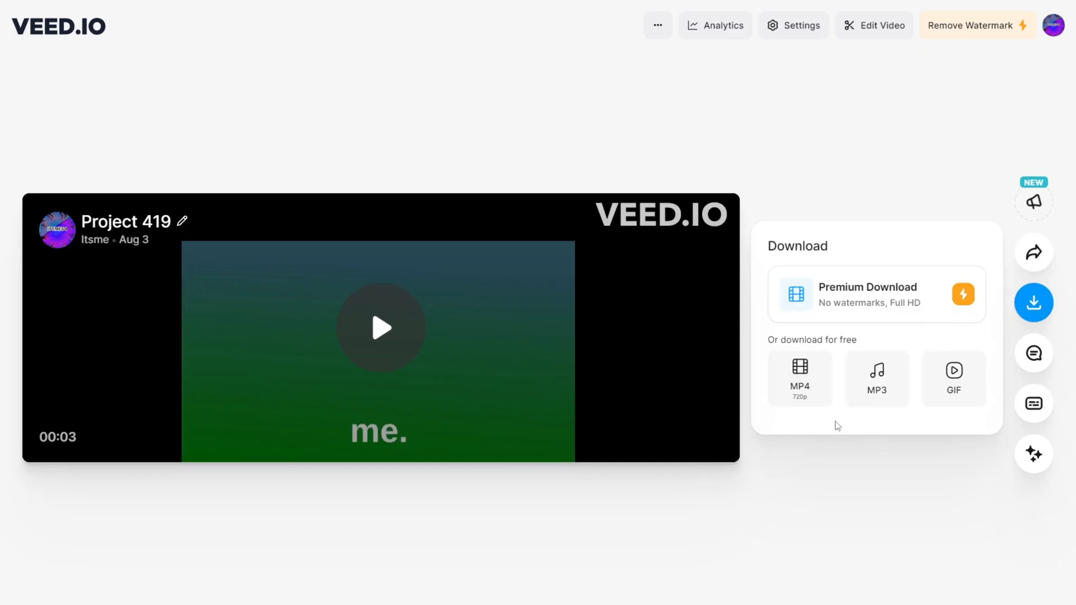
left_click(800, 378)
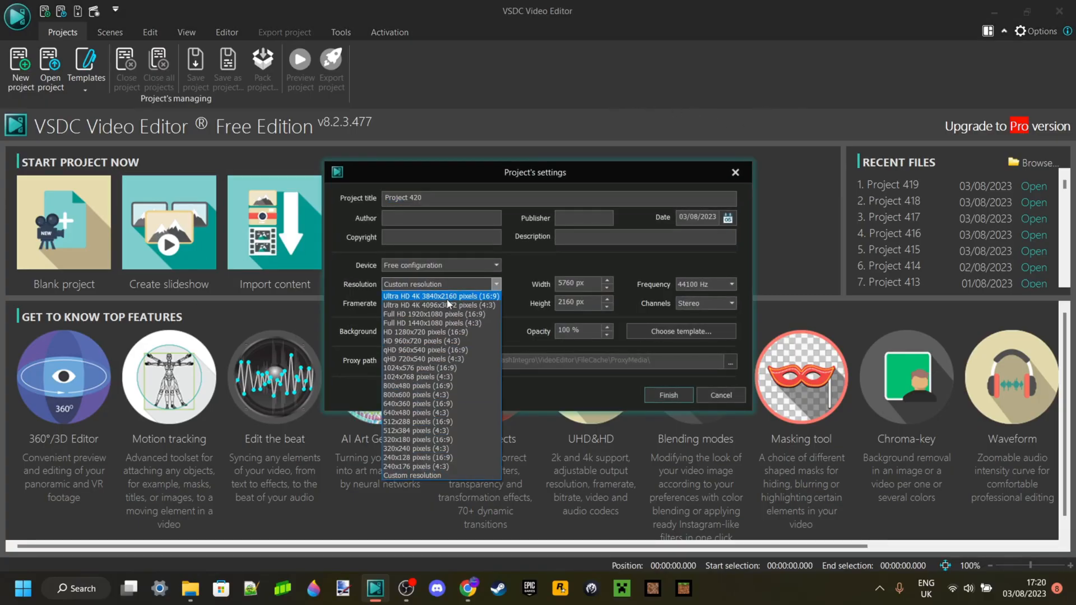
Create Project 420 with a preset resolution and dismiss the slideshow wizard without adding files.
left_click(441, 296)
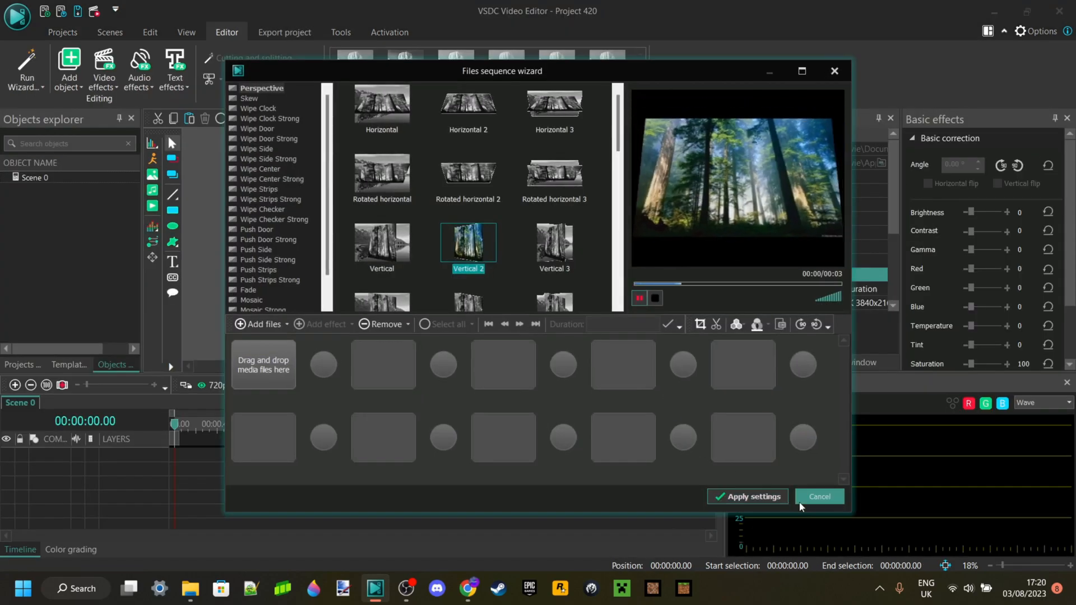
left_click(748, 496)
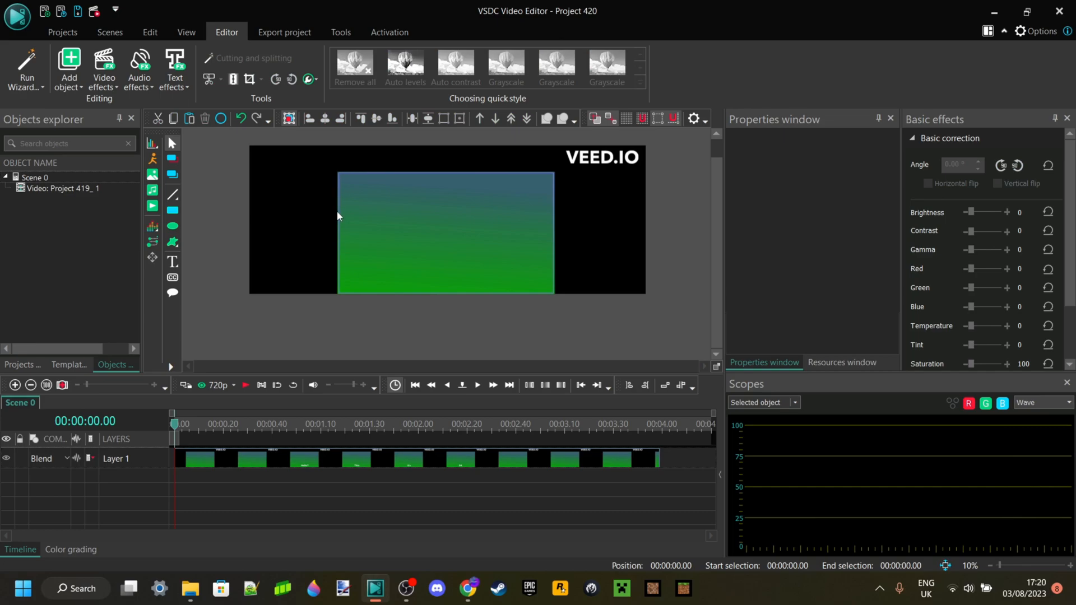
mouse_move(448, 307)
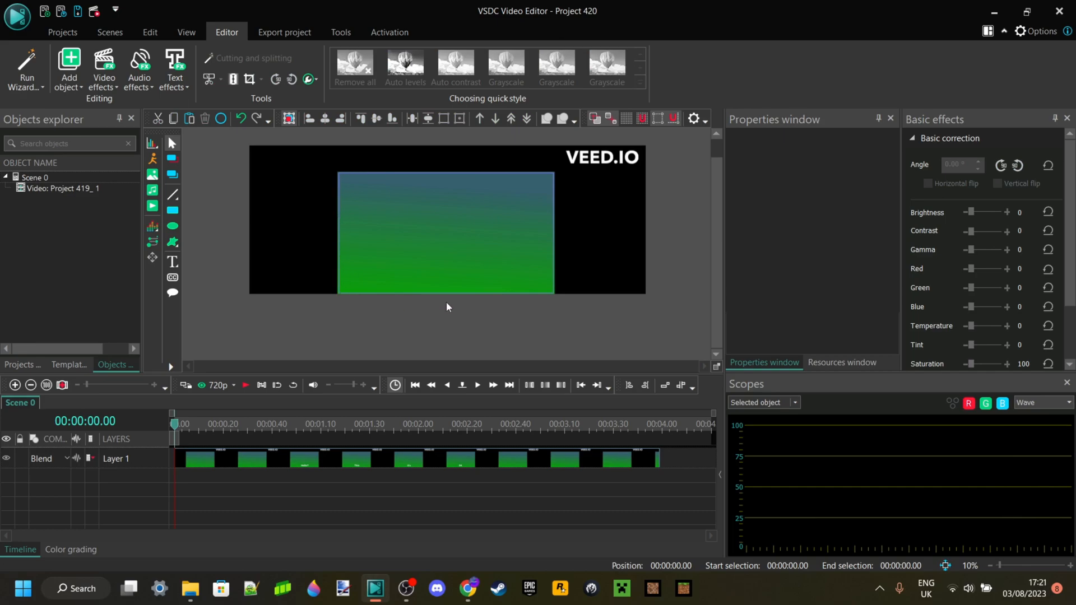
mouse_move(596, 216)
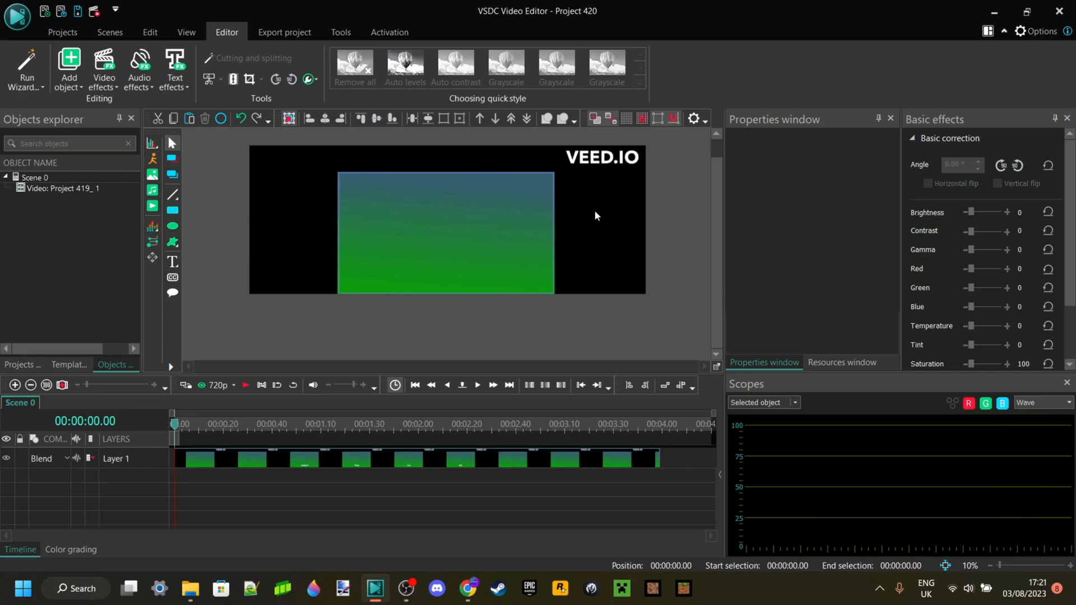
mouse_move(540, 231)
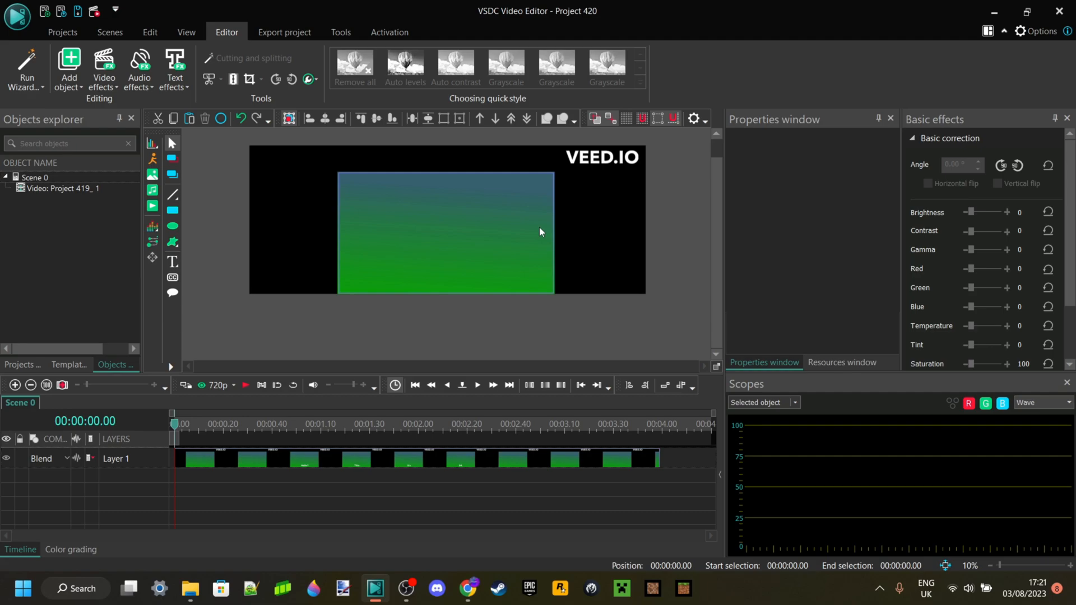
mouse_move(613, 202)
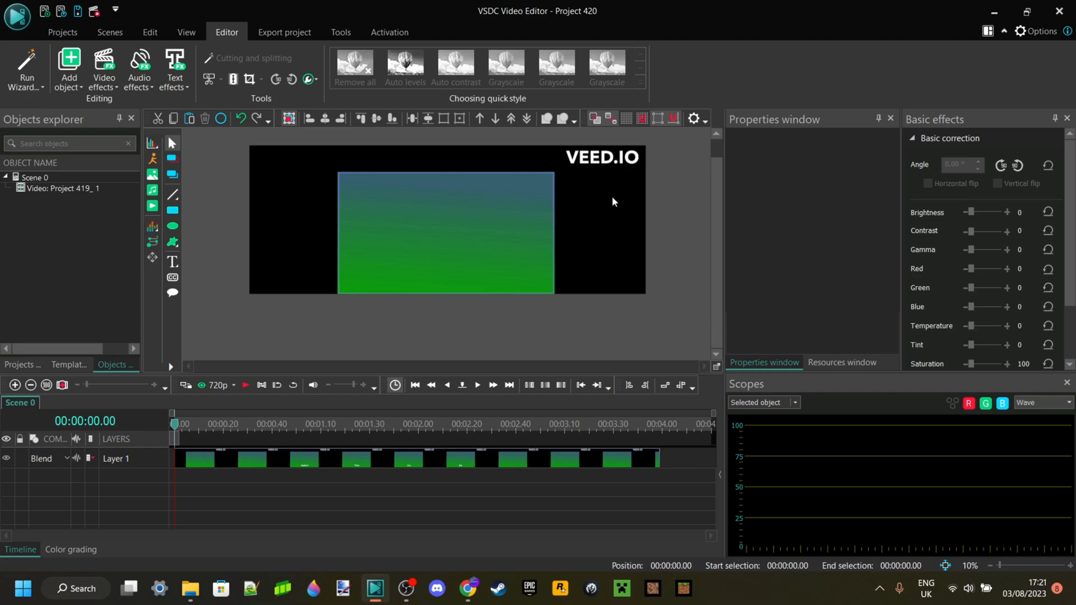
mouse_move(485, 217)
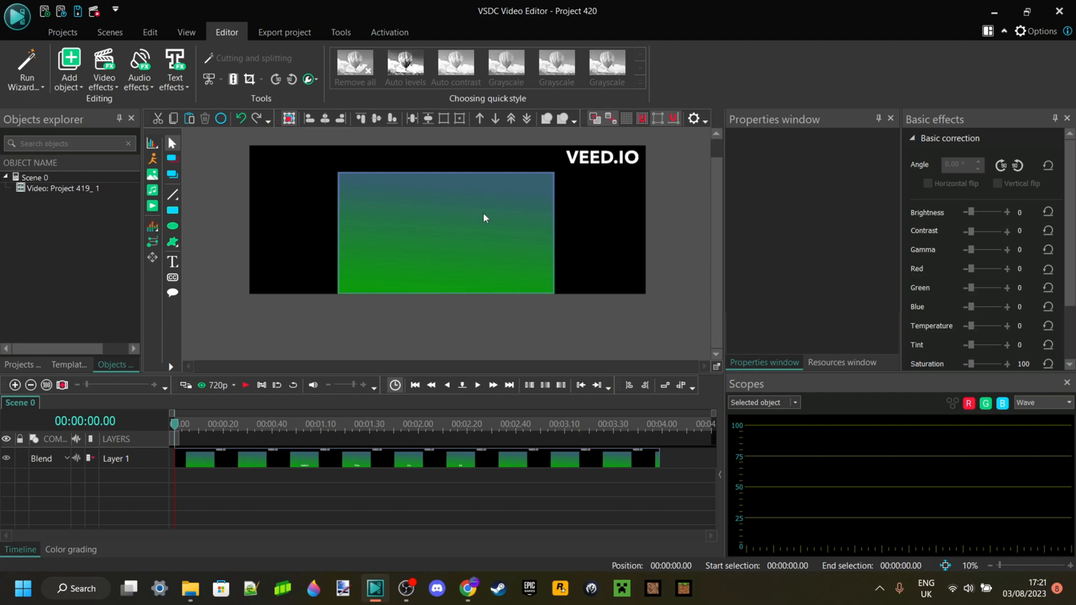
mouse_move(473, 236)
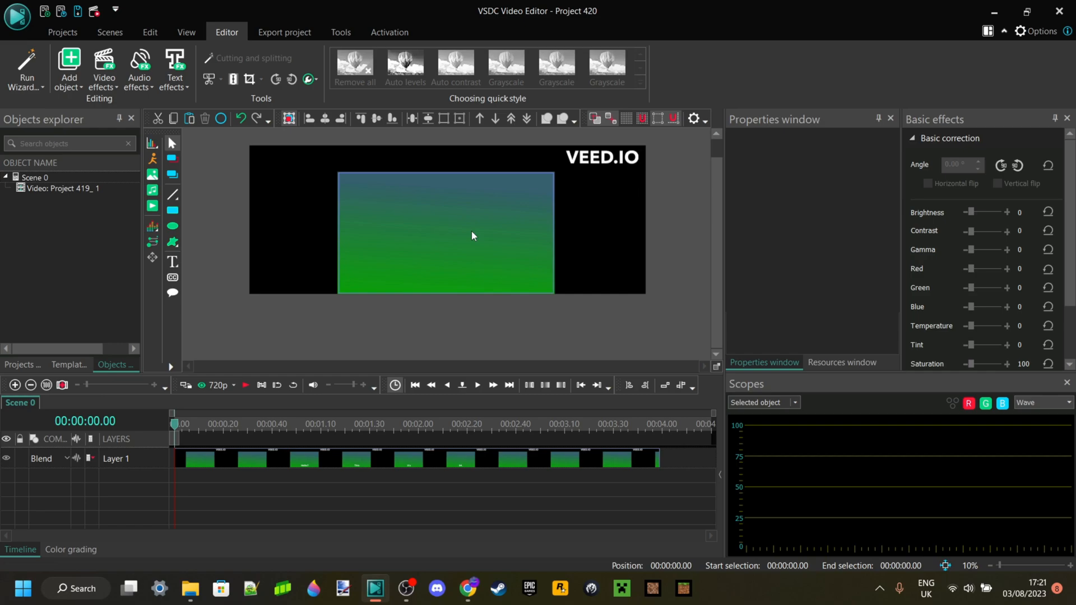
mouse_move(320, 180)
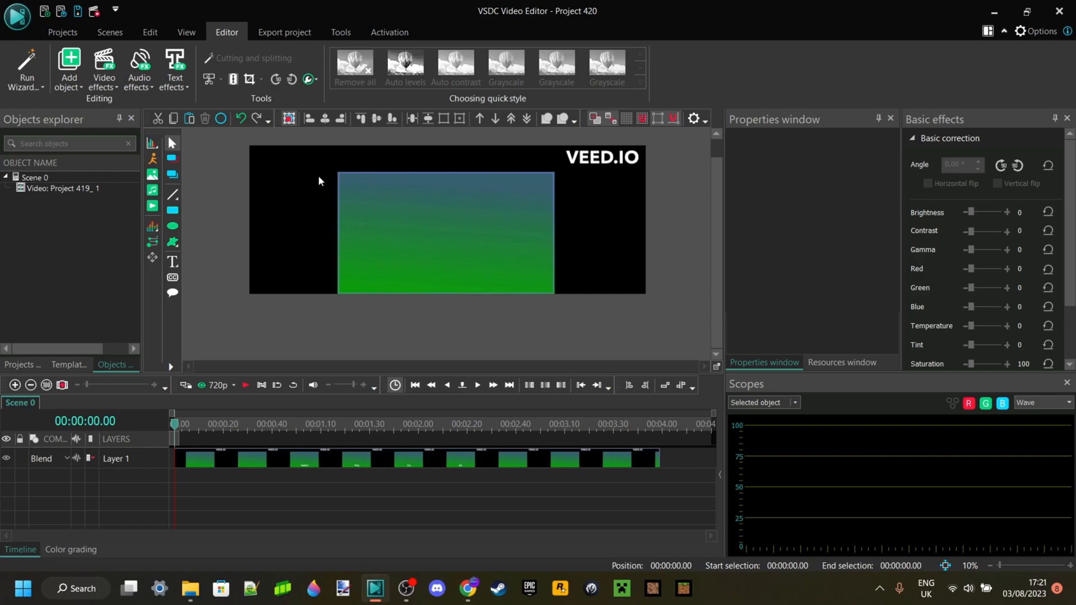
mouse_move(415, 353)
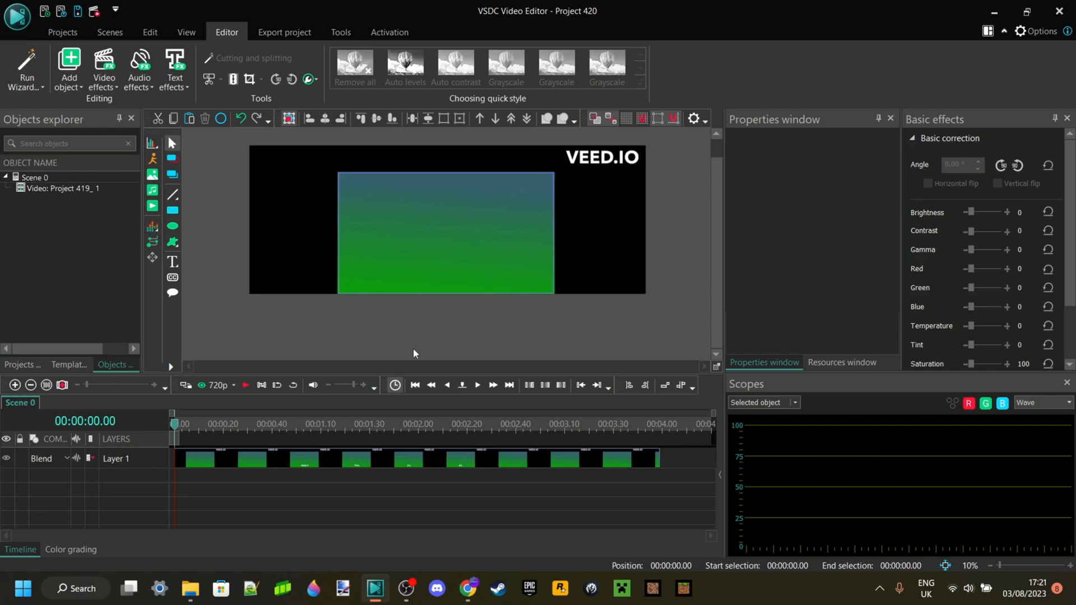